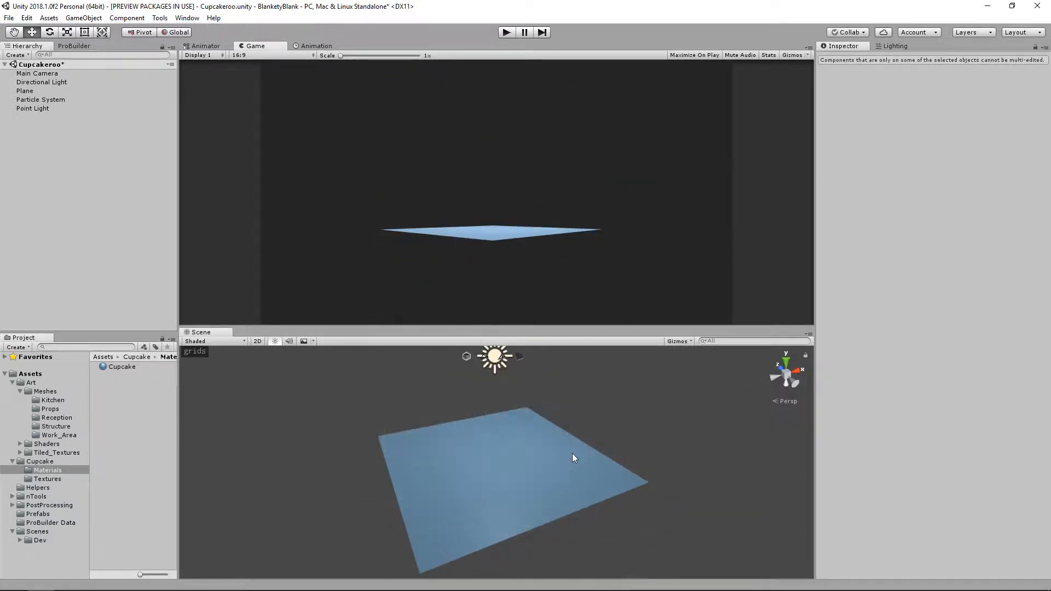
Select the Particle System in the Hierarchy after checking the floor plane.
click(506, 32)
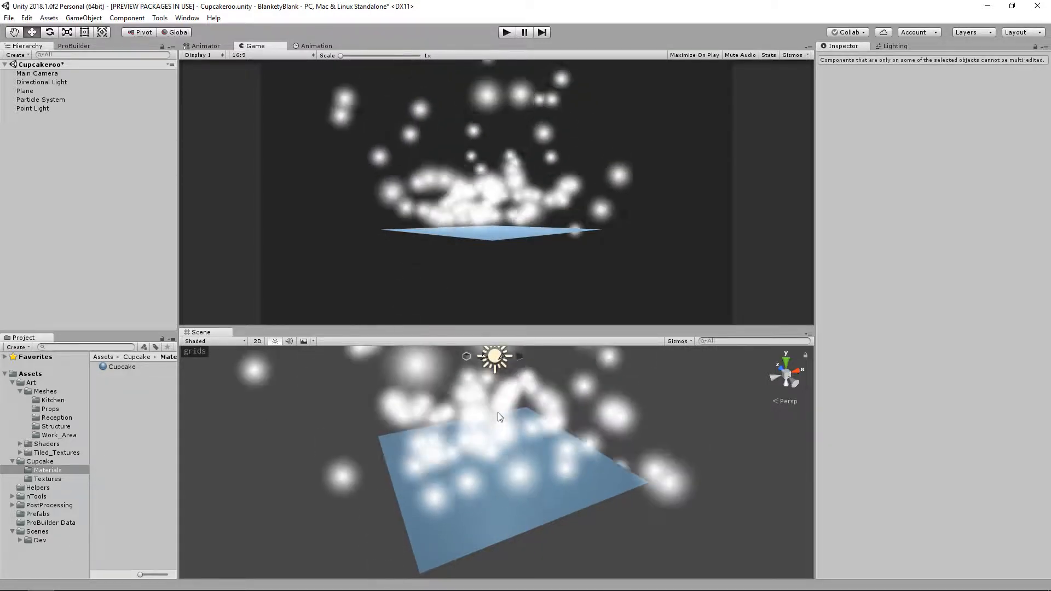
click(25, 91)
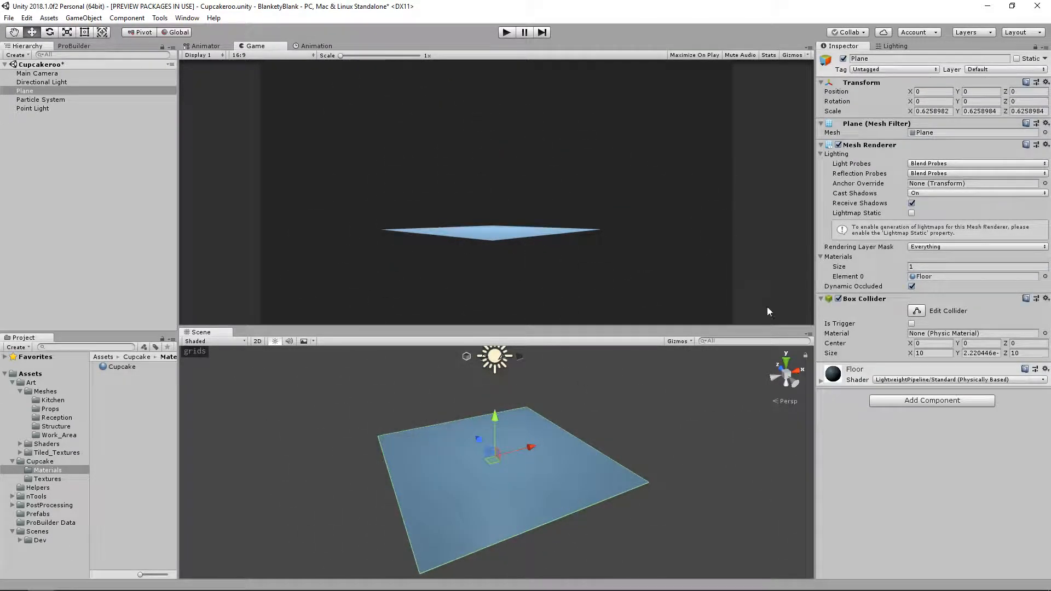
click(40, 100)
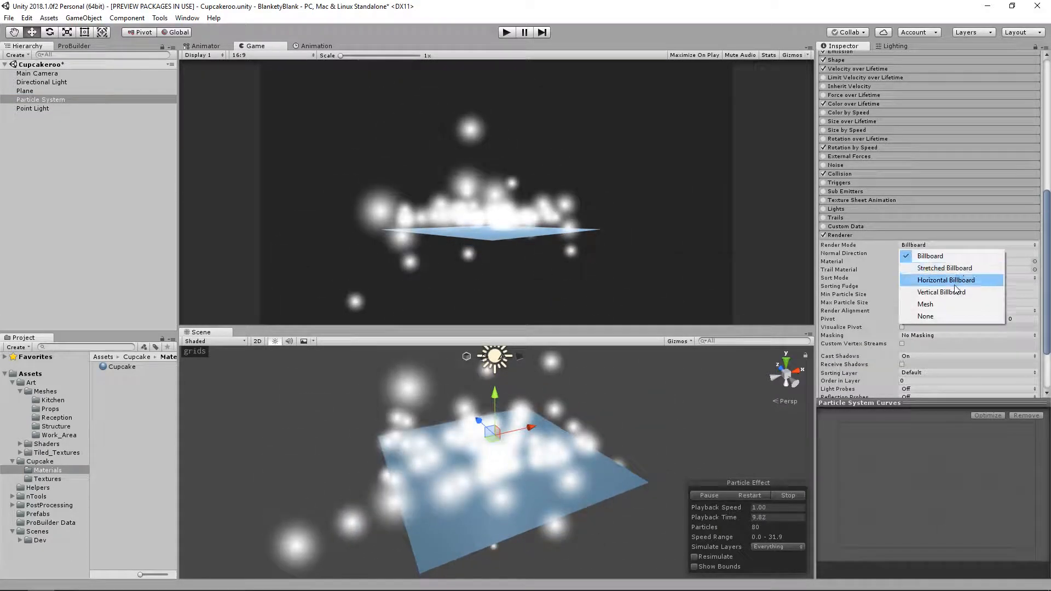
Switch the renderer to Mesh mode and choose the mesh the particles use.
click(926, 304)
text(cu)
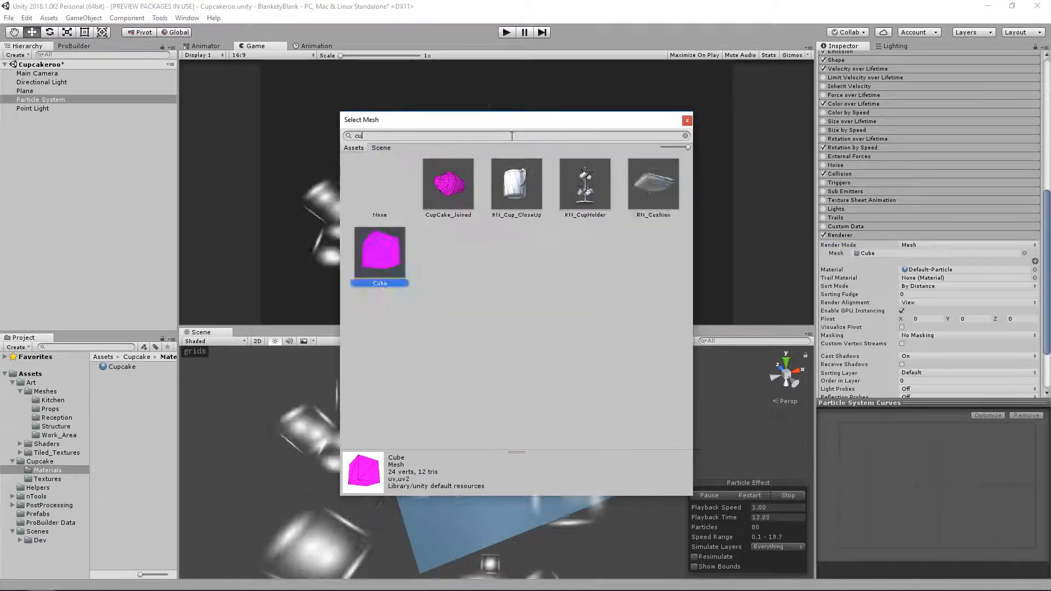
click(448, 180)
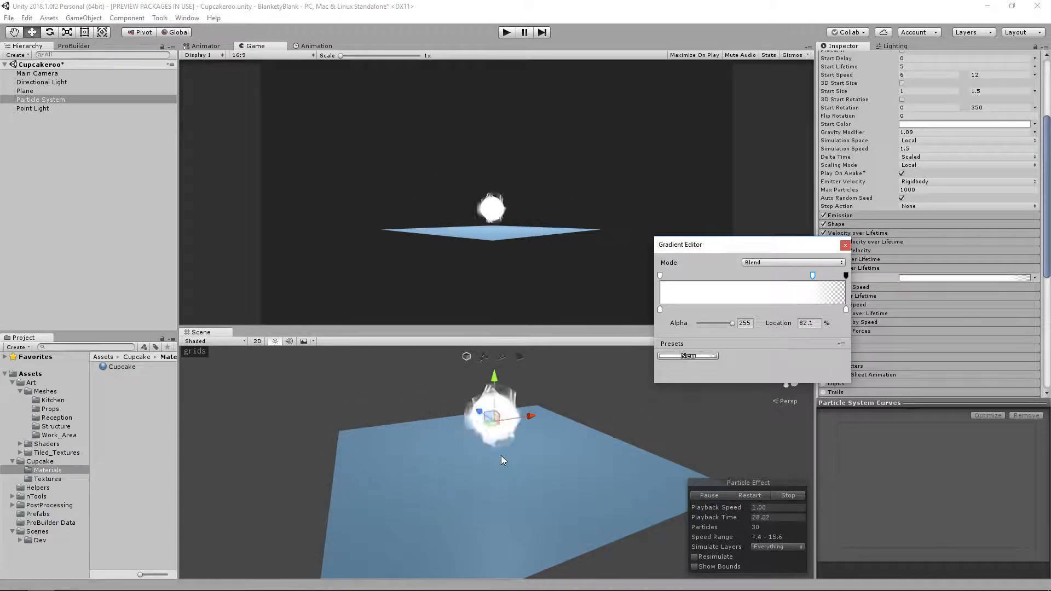
Close the colour gradient and review the particle Start Color.
click(845, 244)
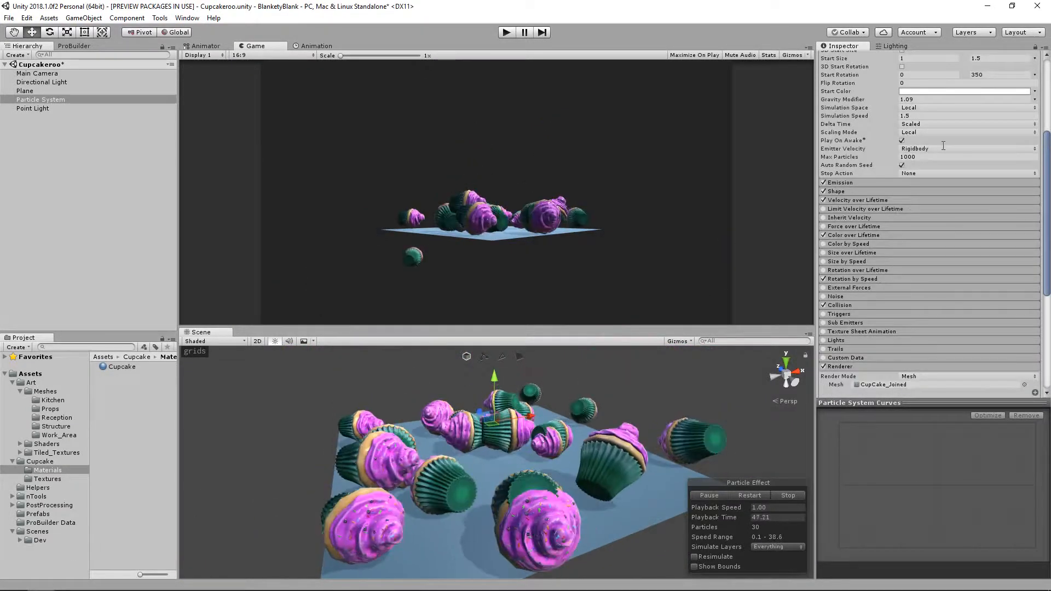
click(965, 91)
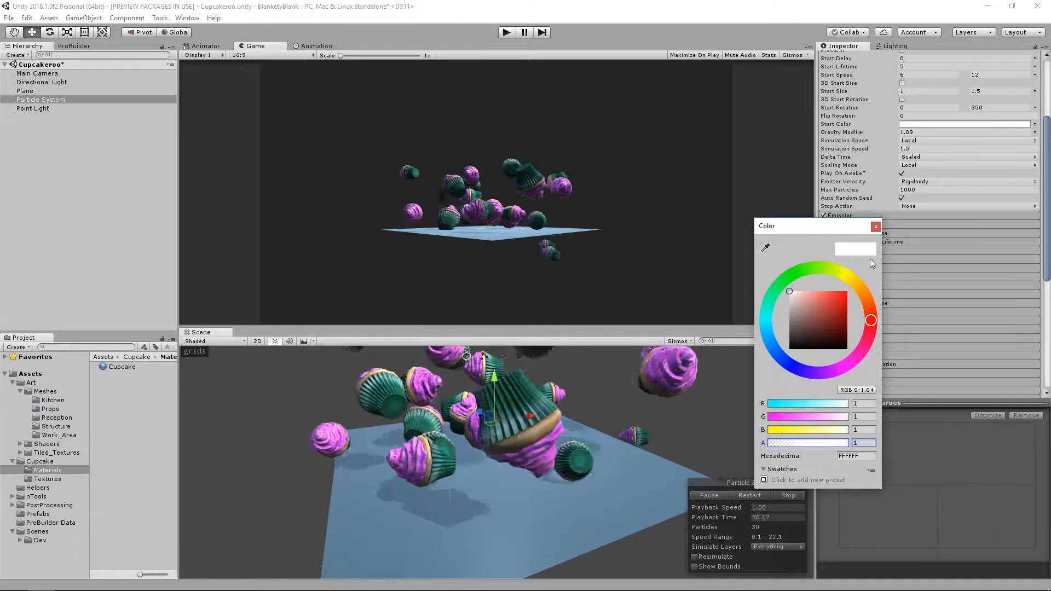
click(788, 494)
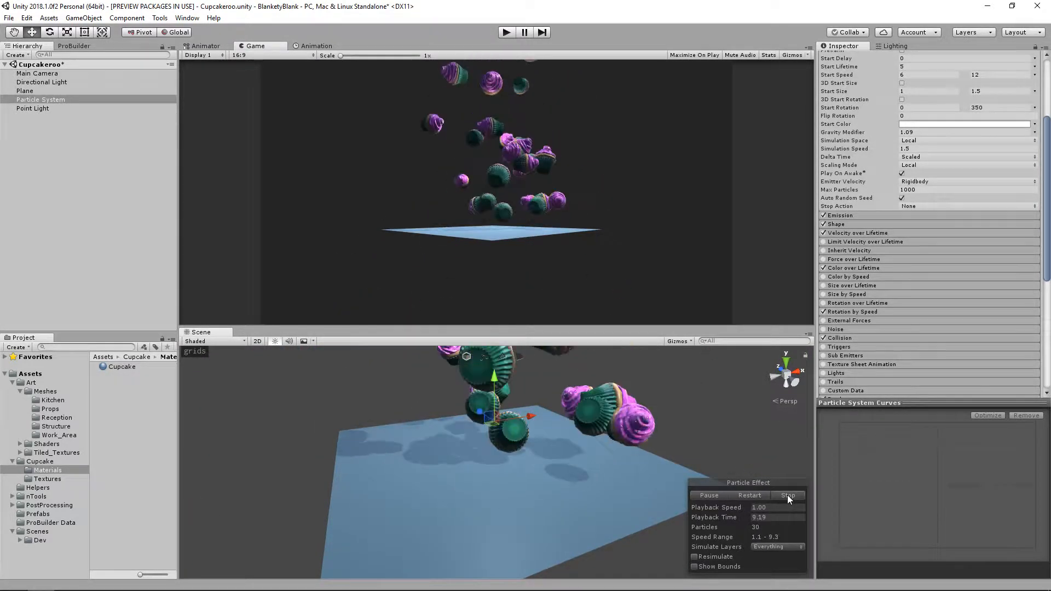
Restart the simulation to see cupcakes spray, then select the Cupcake material in the Project.
click(787, 495)
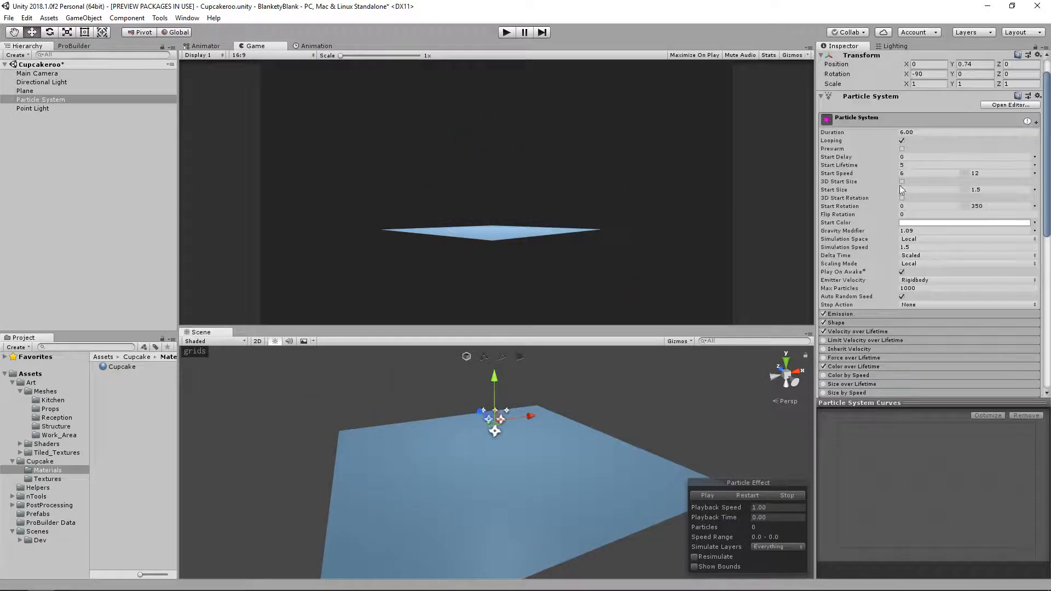
scroll(down, 3)
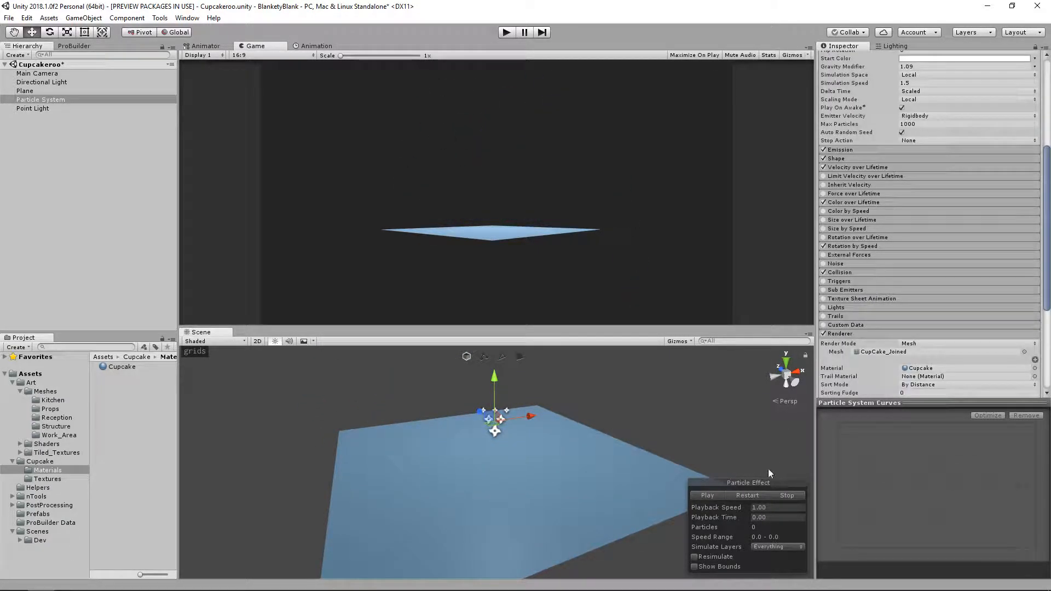
click(706, 495)
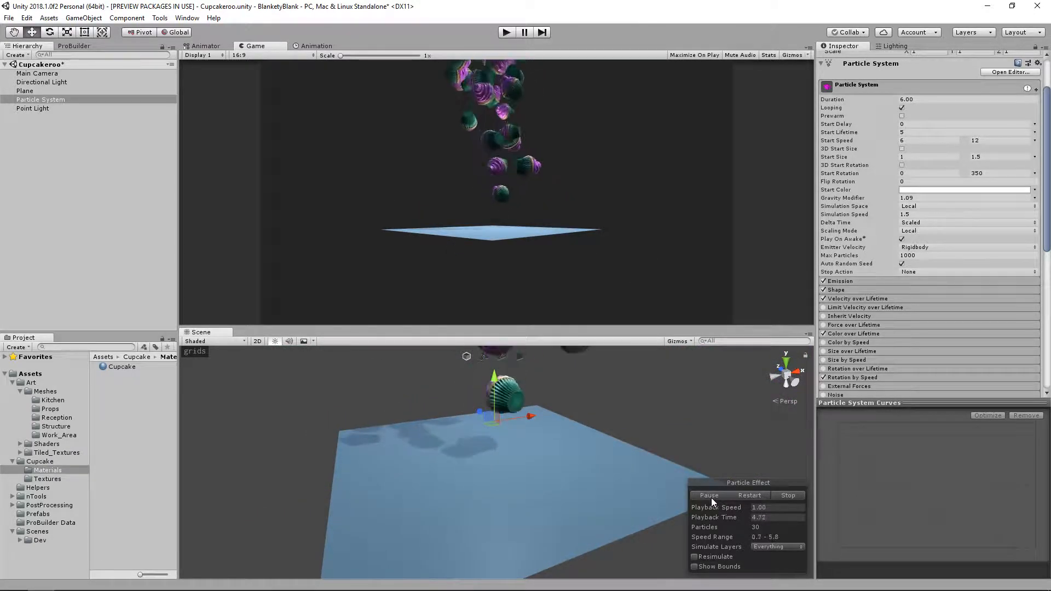
click(122, 366)
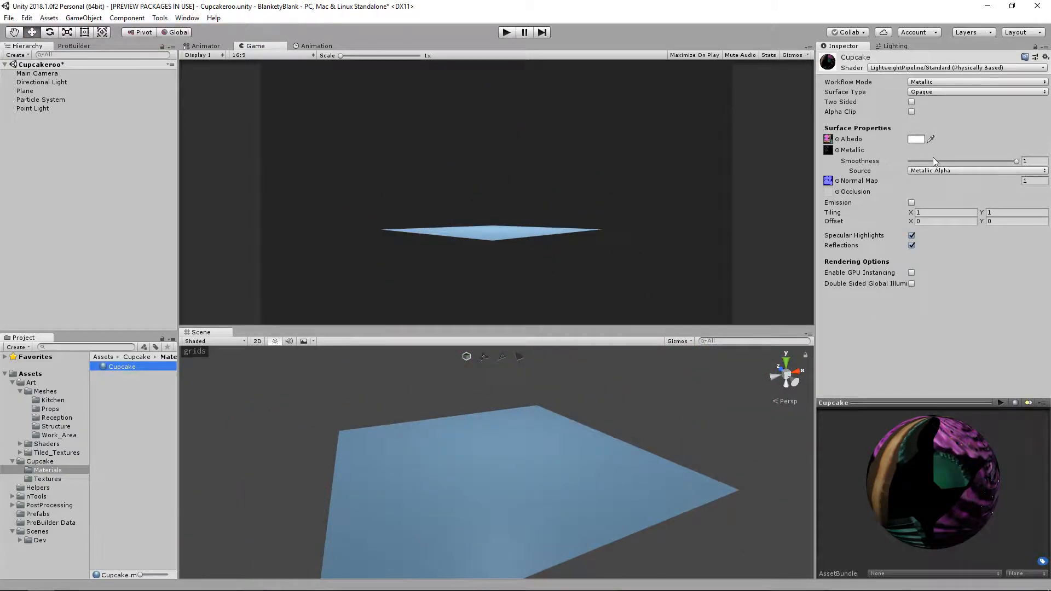
Create a new CupcakeParticleDefault material in the Materials folder.
click(506, 32)
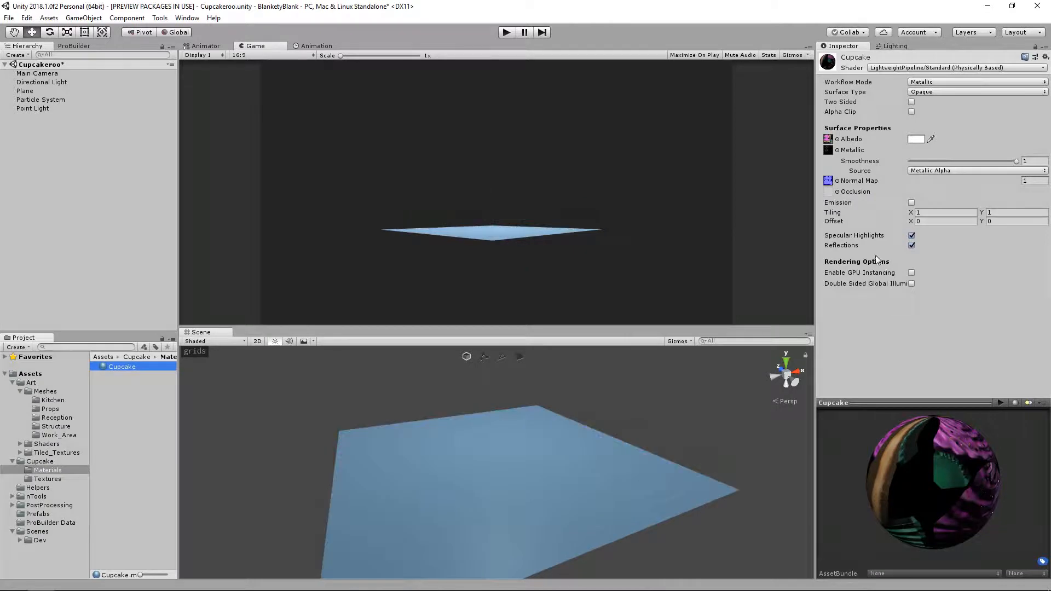
click(505, 31)
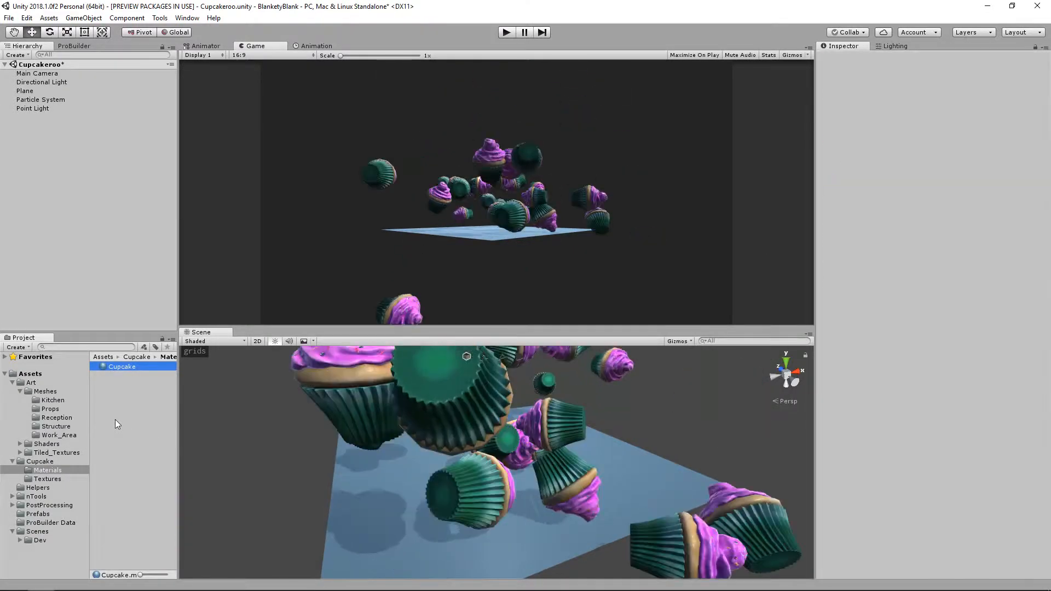
right_click(117, 423)
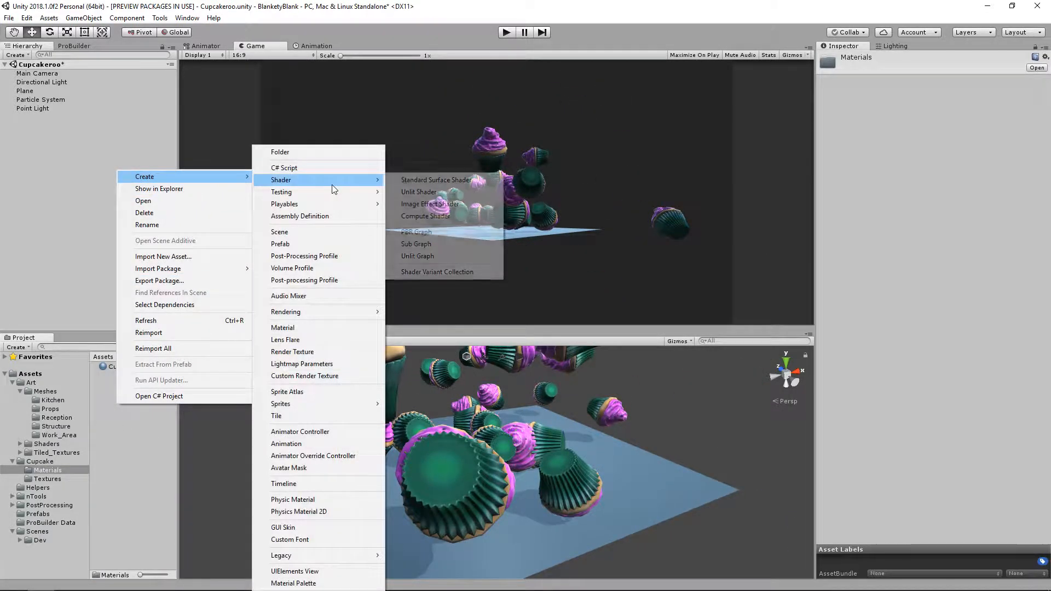
mouse_move(313, 251)
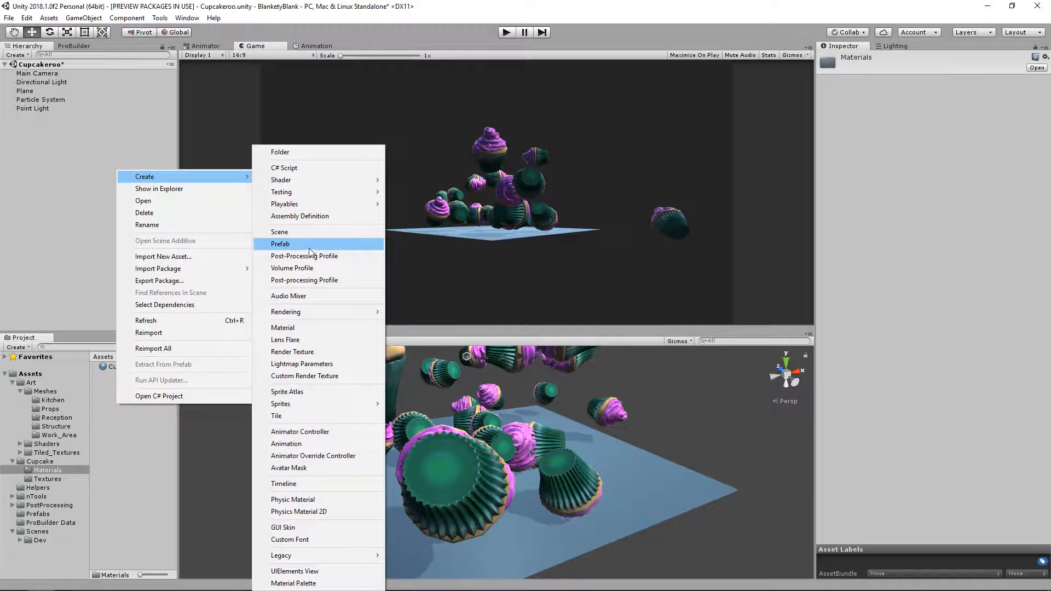
mouse_move(302, 327)
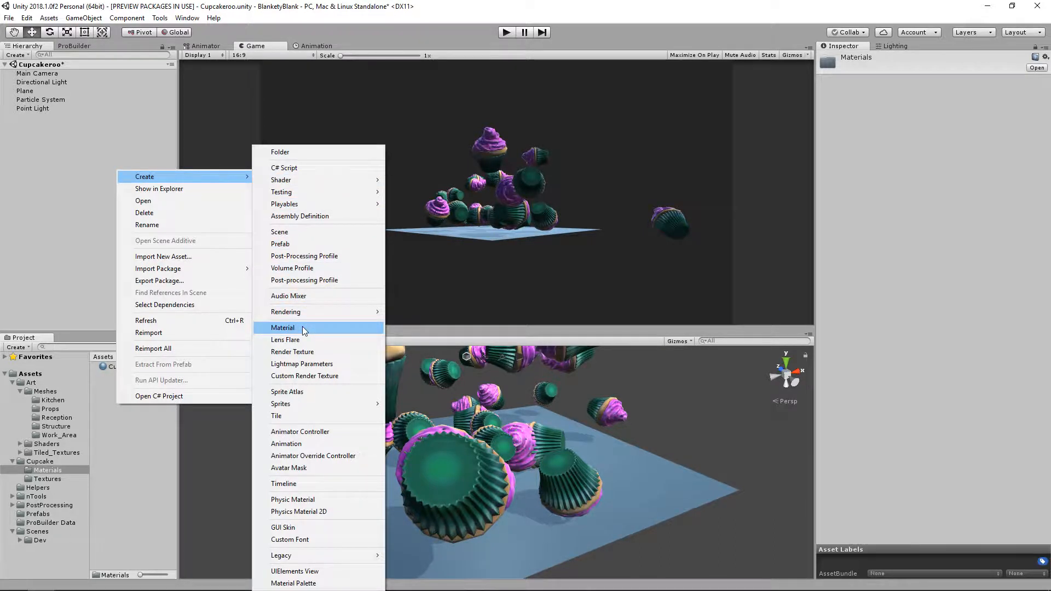
click(282, 327)
text(CupcakeParticleDefault)
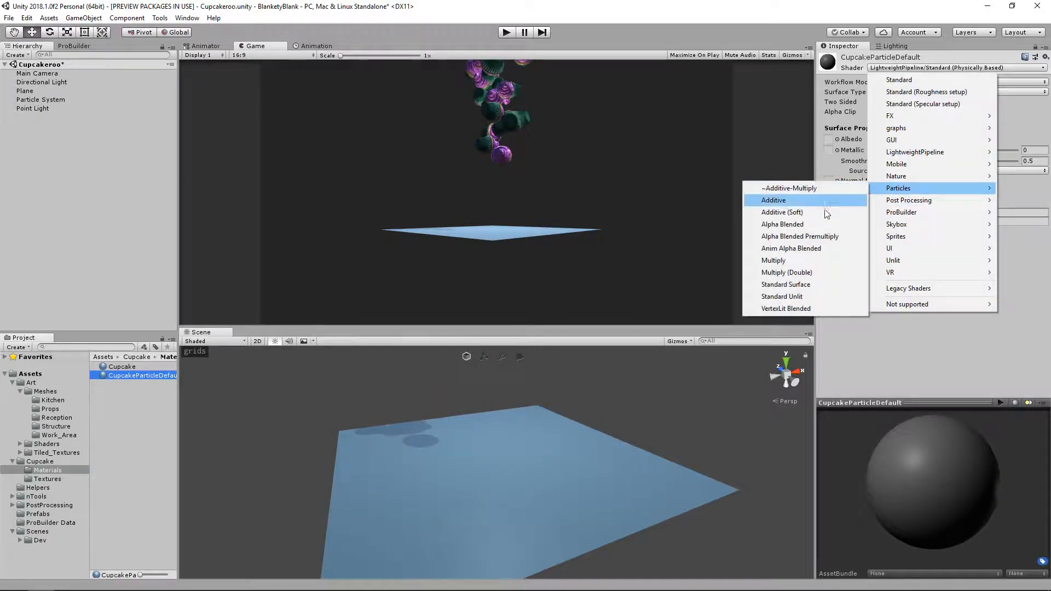
Give it an alpha-blended particle shader with the Cupcake colour texture, then reselect the particle system.
click(799, 236)
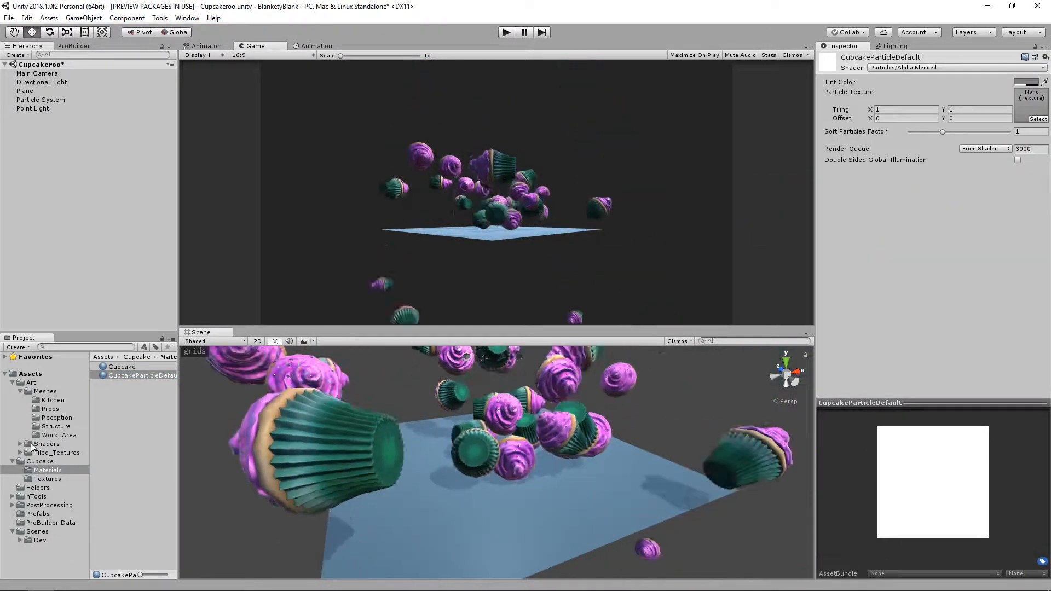
click(47, 478)
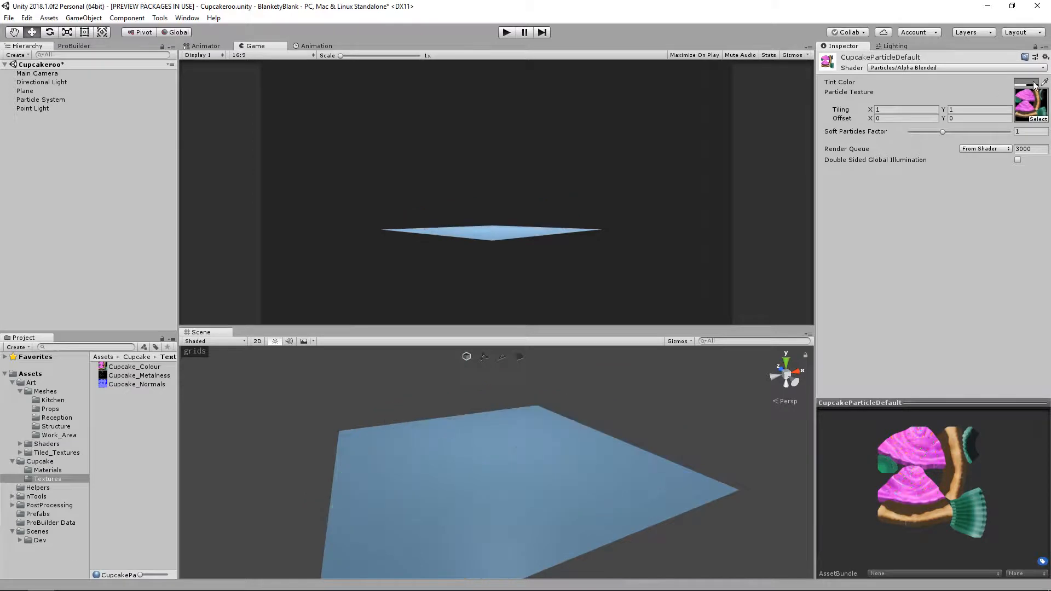
click(1029, 82)
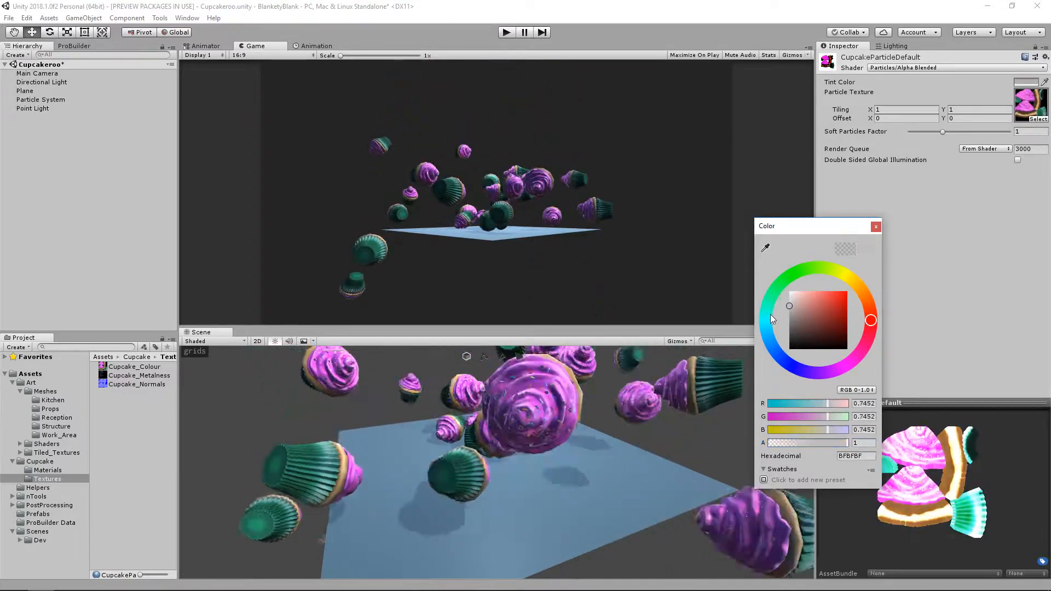
click(876, 226)
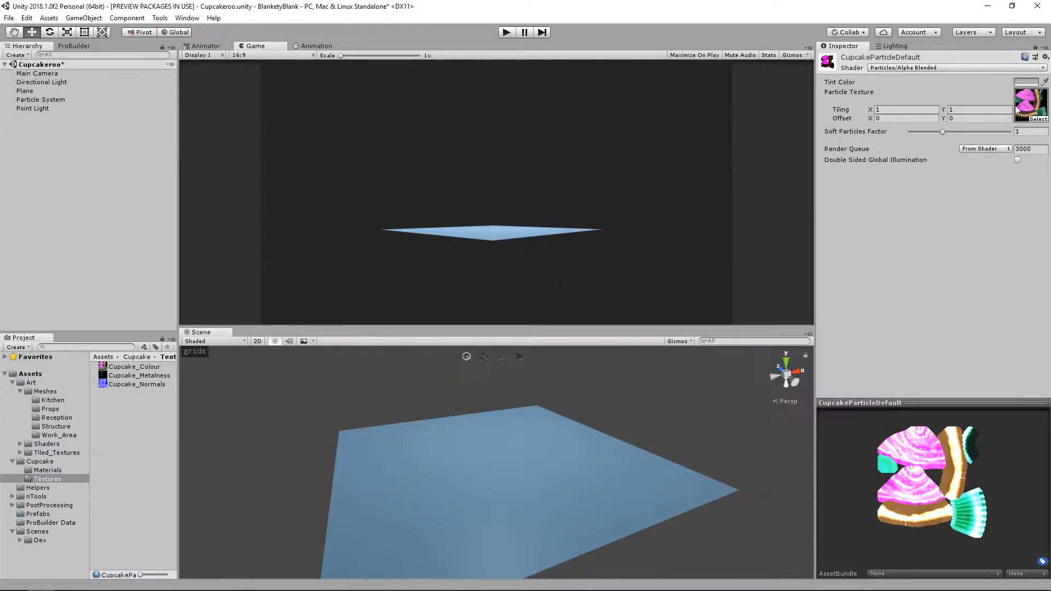
click(41, 99)
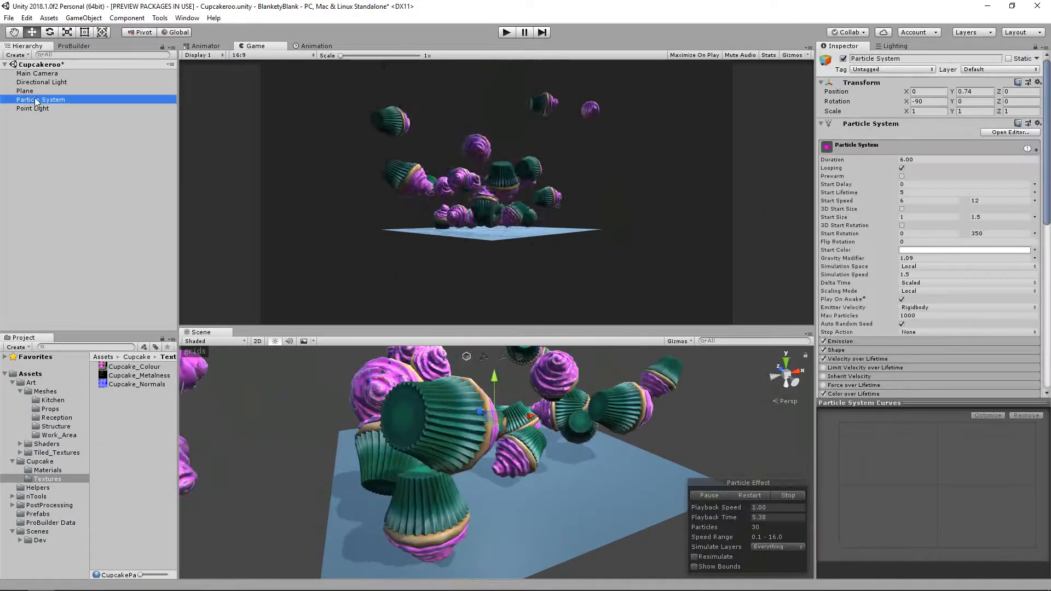
click(47, 469)
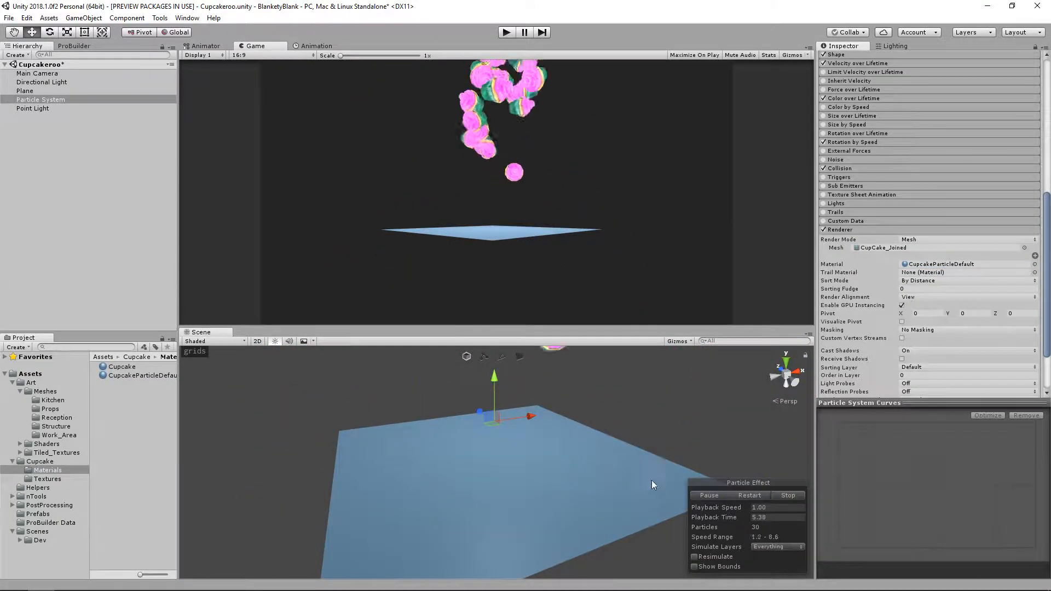
click(788, 495)
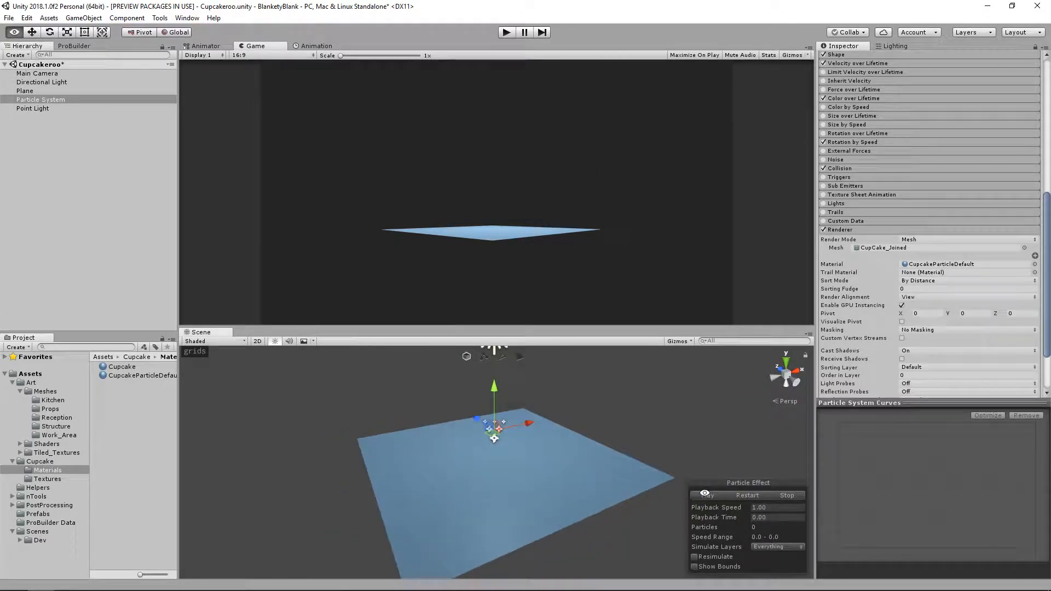
click(708, 494)
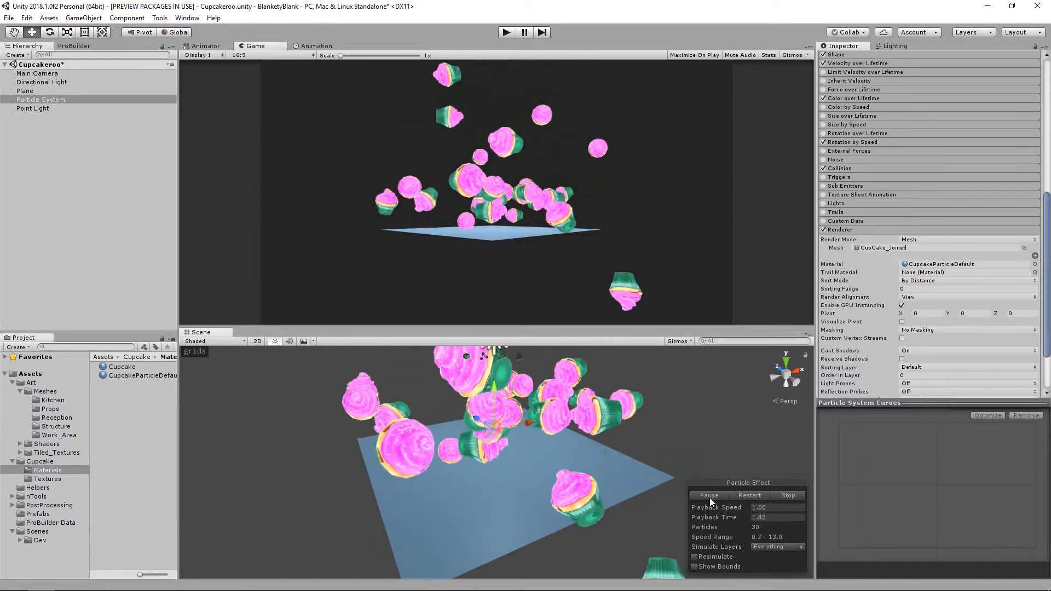
click(708, 495)
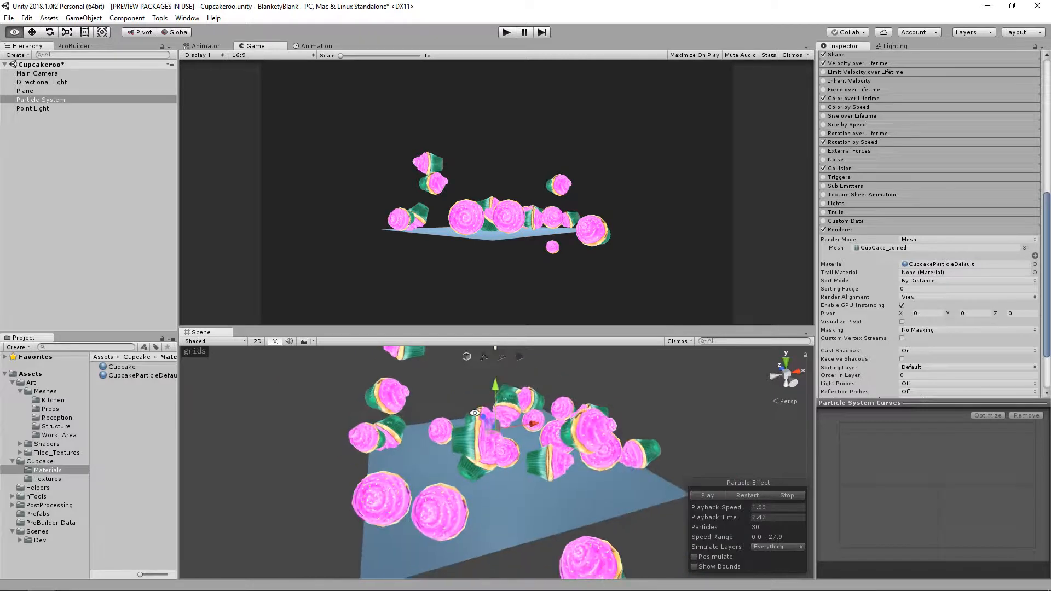
click(786, 495)
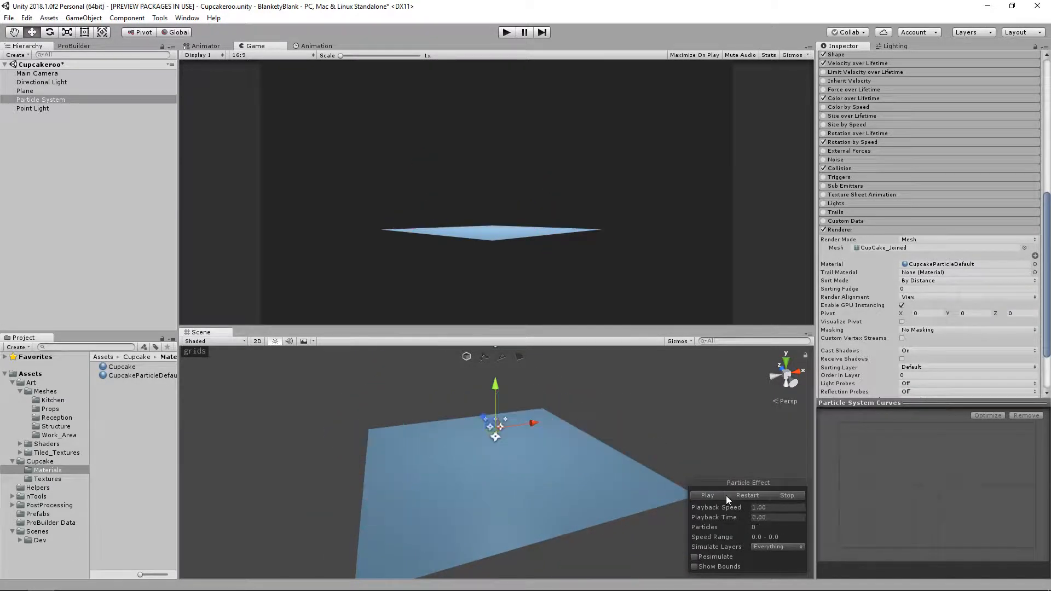
click(706, 494)
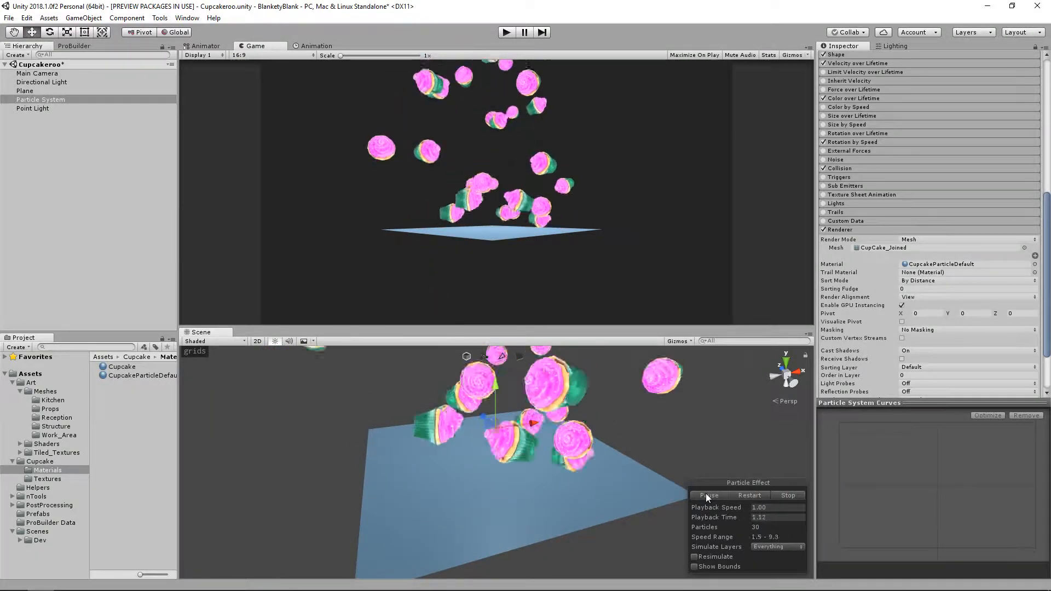
click(787, 494)
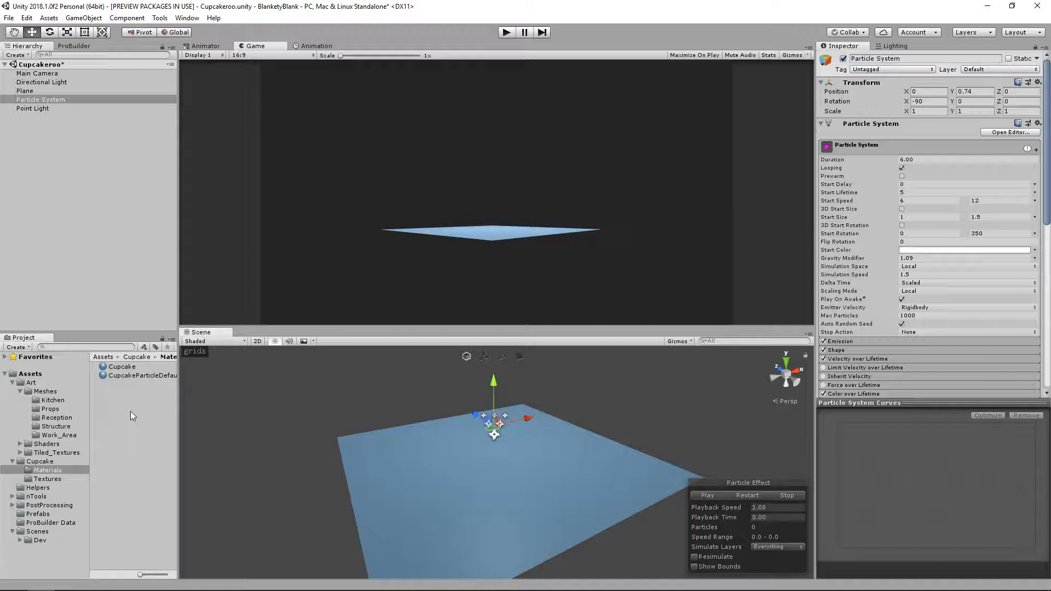
mouse_move(802, 147)
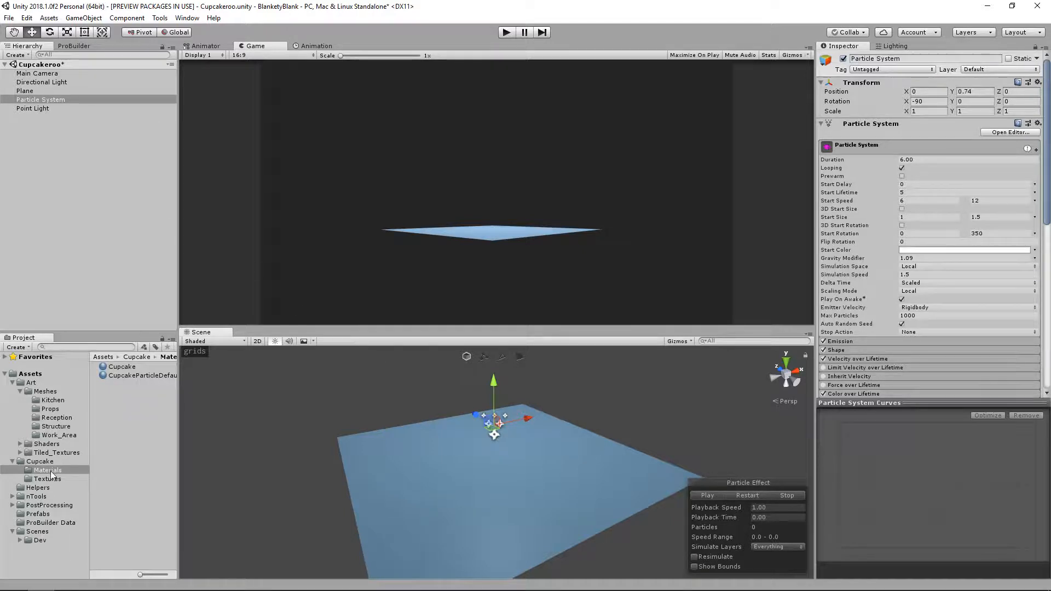
Create a PBR Graph shader named PBR_Particle in the Materials folder.
right_click(47, 469)
text(PBR_PArticle)
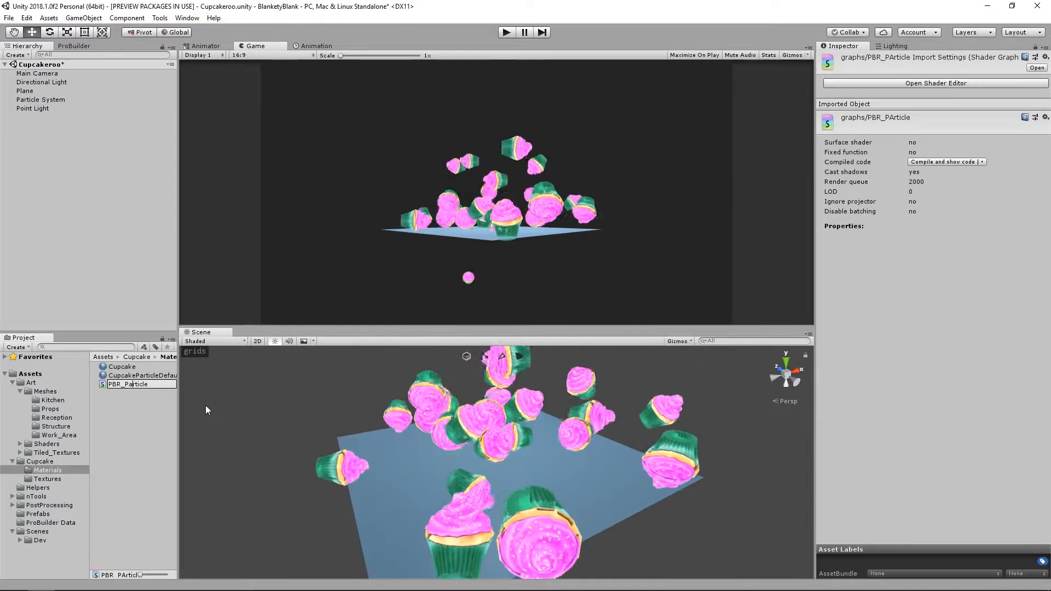
click(127, 384)
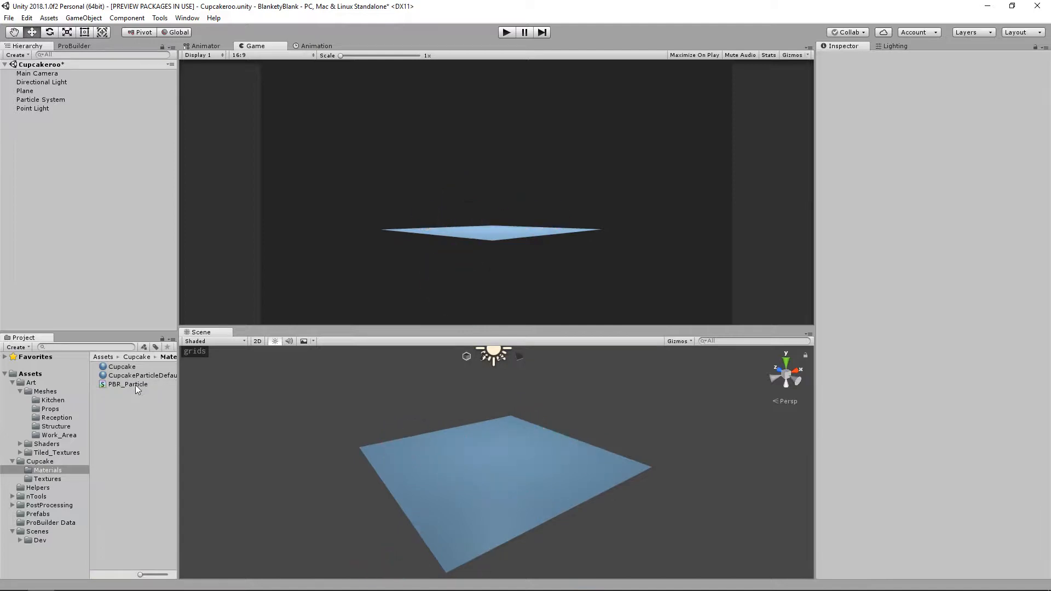
Create a PBR_Particle material from the shader graph and open the graph in the Shader Editor.
click(126, 384)
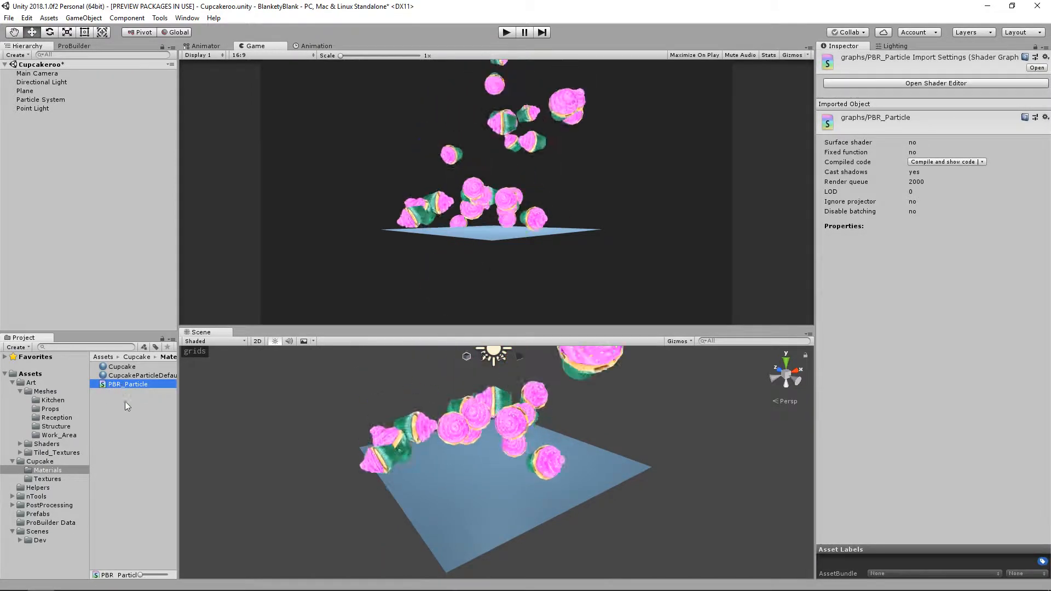
right_click(127, 384)
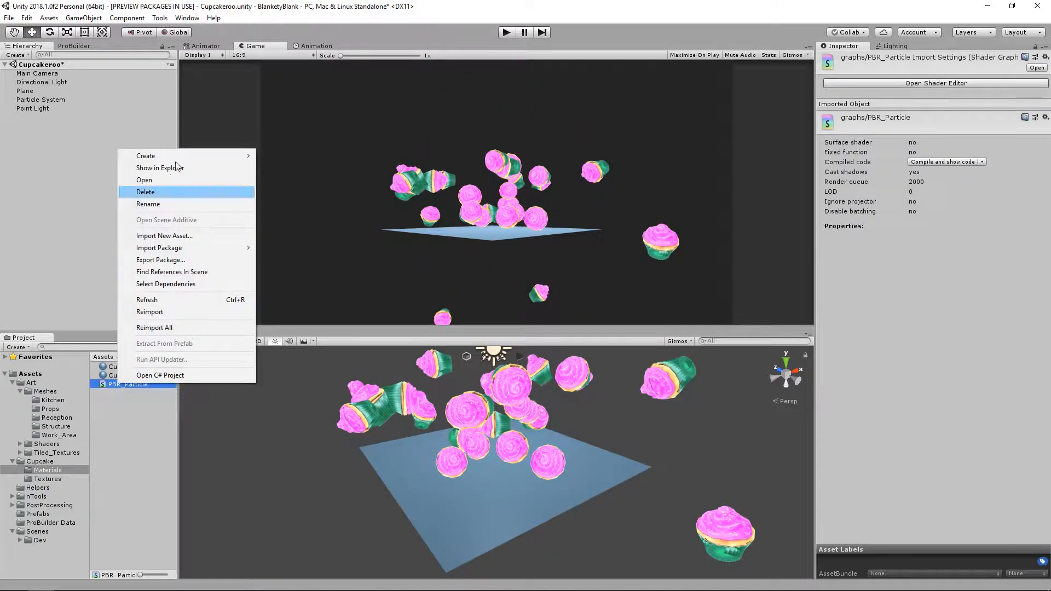
click(148, 204)
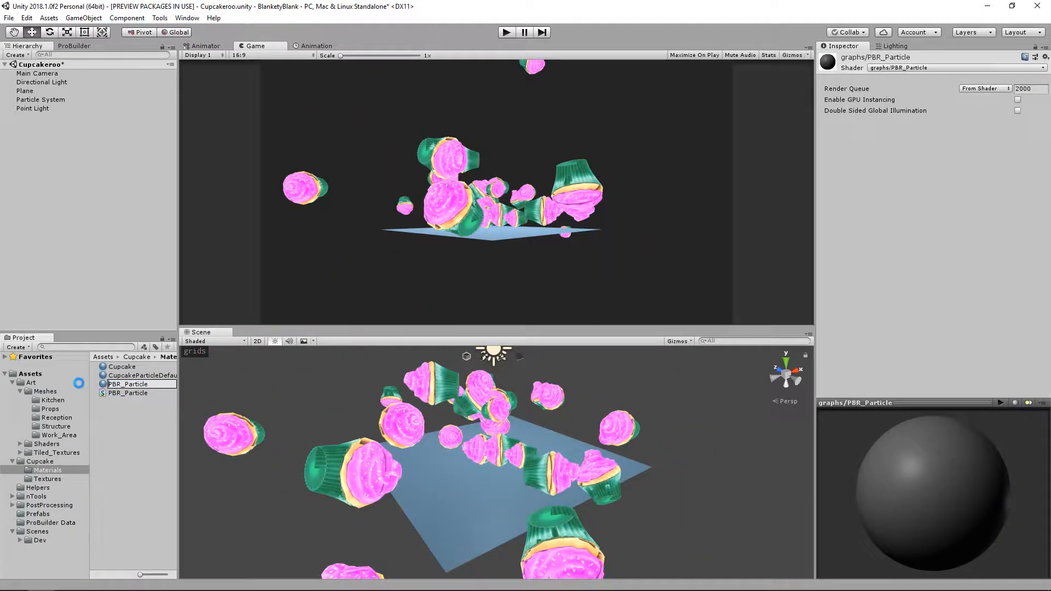
click(127, 393)
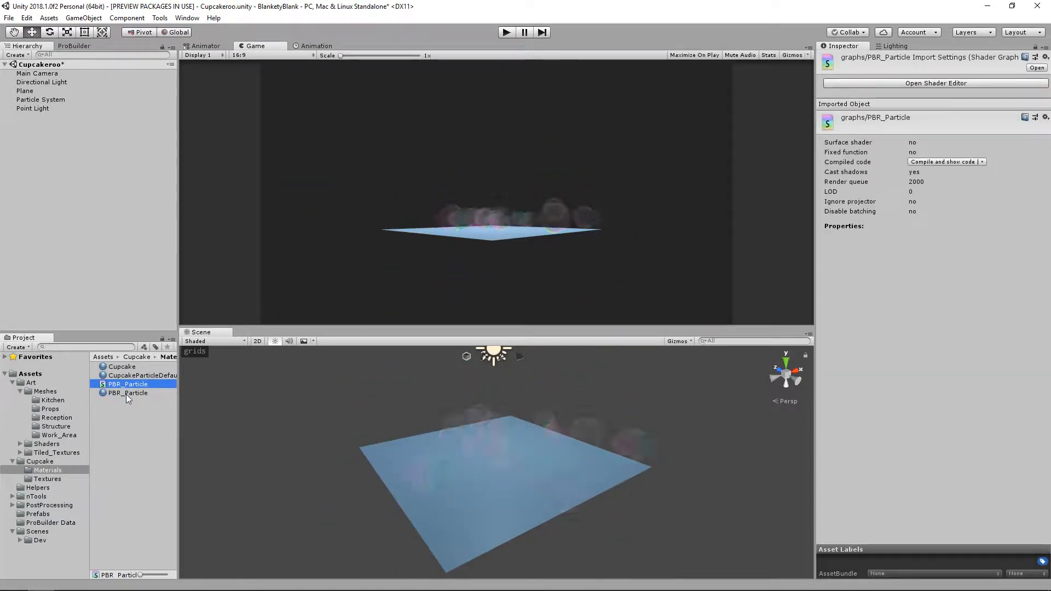
click(127, 393)
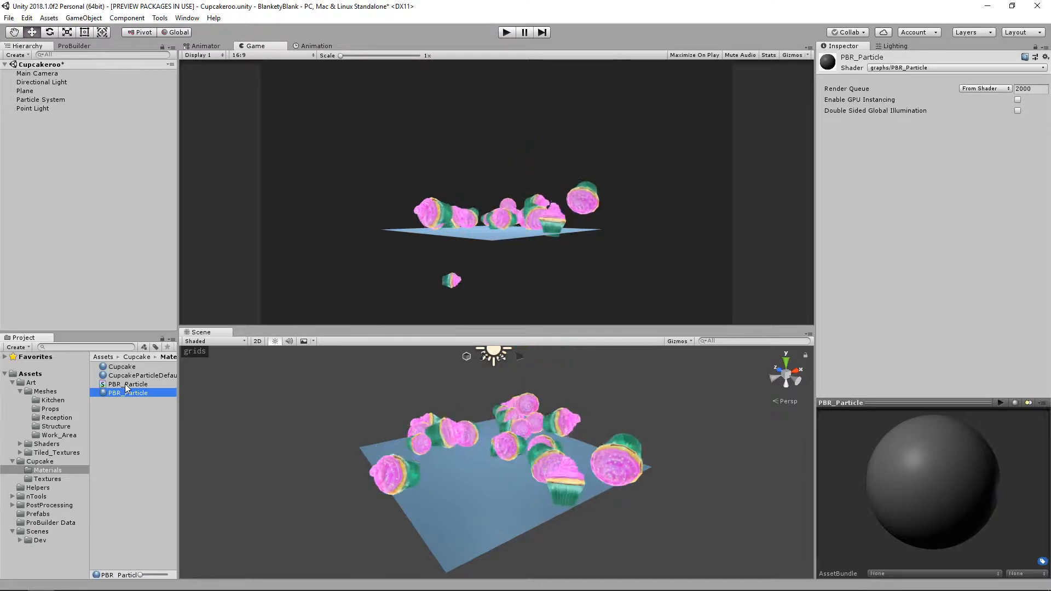
double_click(127, 393)
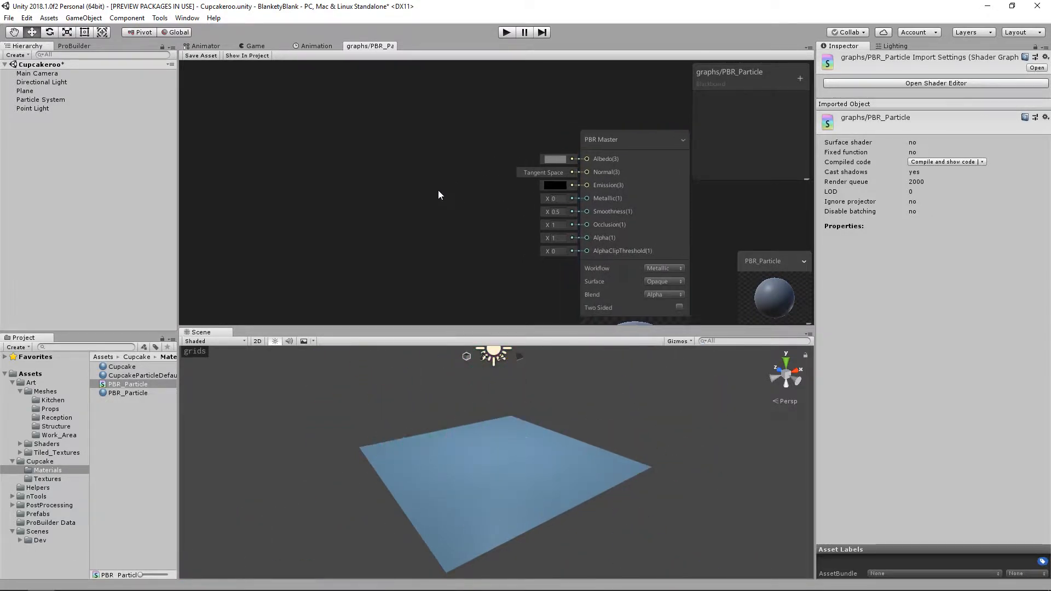
Add Sample Texture 2D nodes for the properties, setting the second sampler to read normal maps.
click(505, 32)
text(texture)
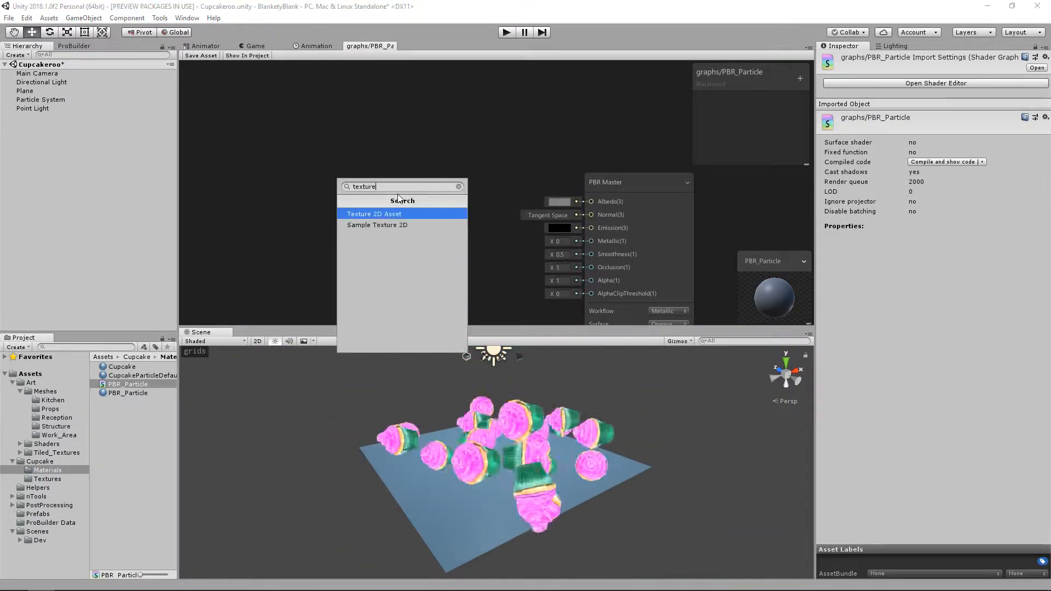
click(374, 213)
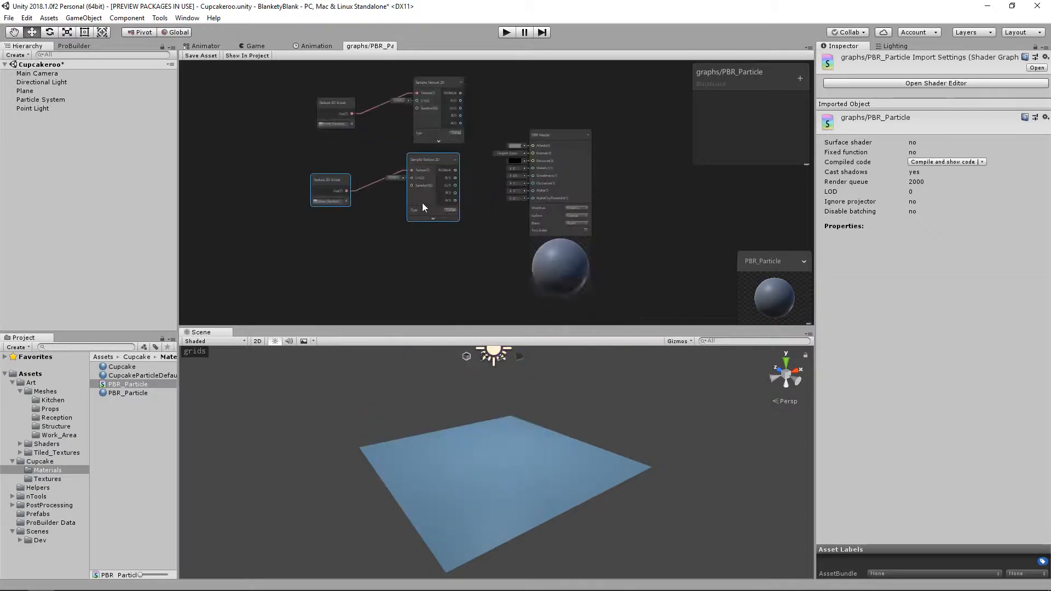
click(450, 192)
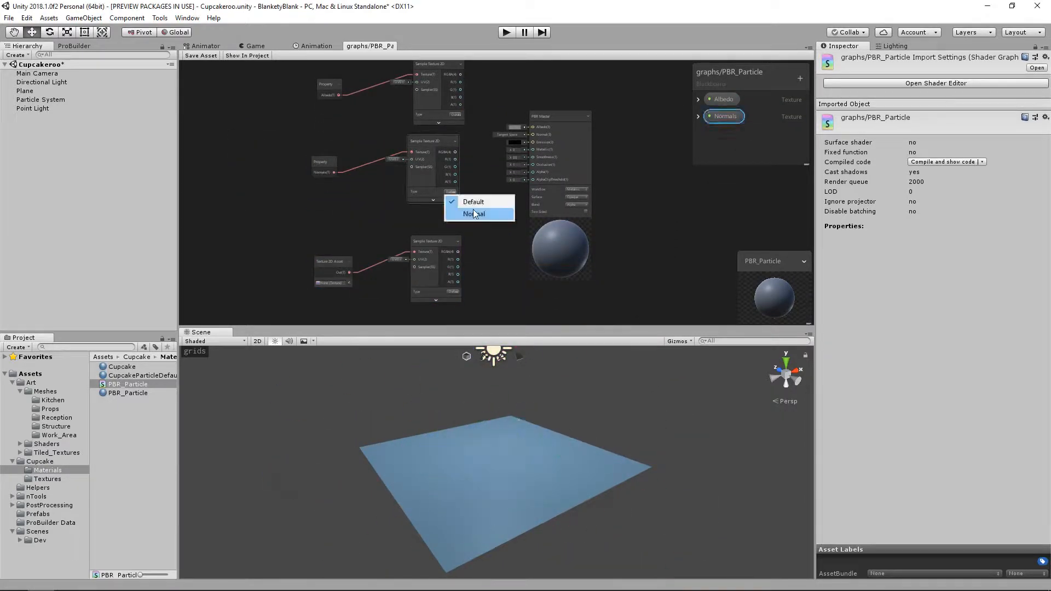
click(476, 214)
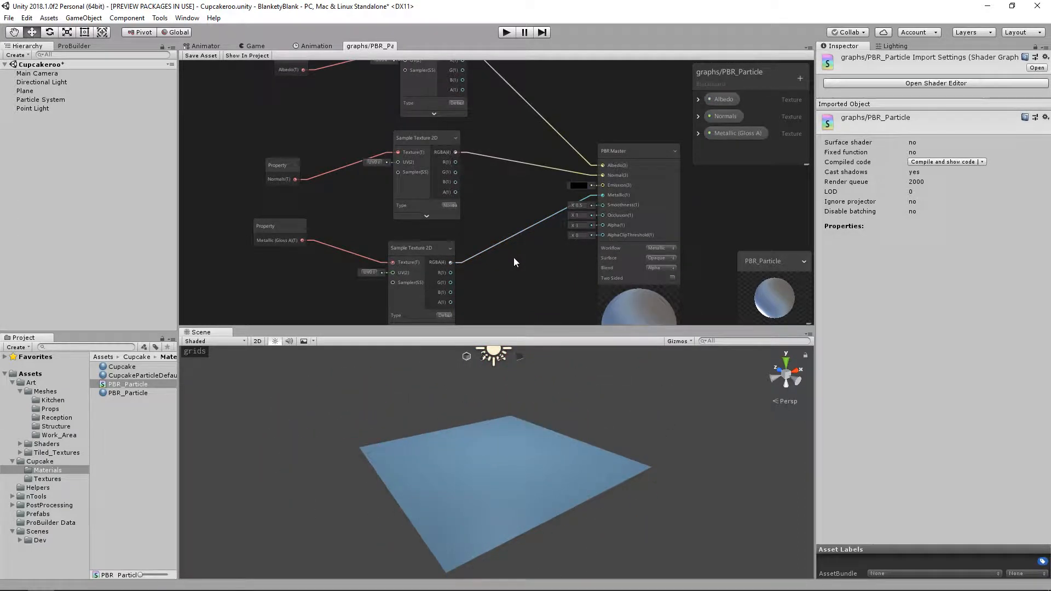
Wire the albedo, normal and metallic sampler outputs into the PBR Master inputs.
click(505, 32)
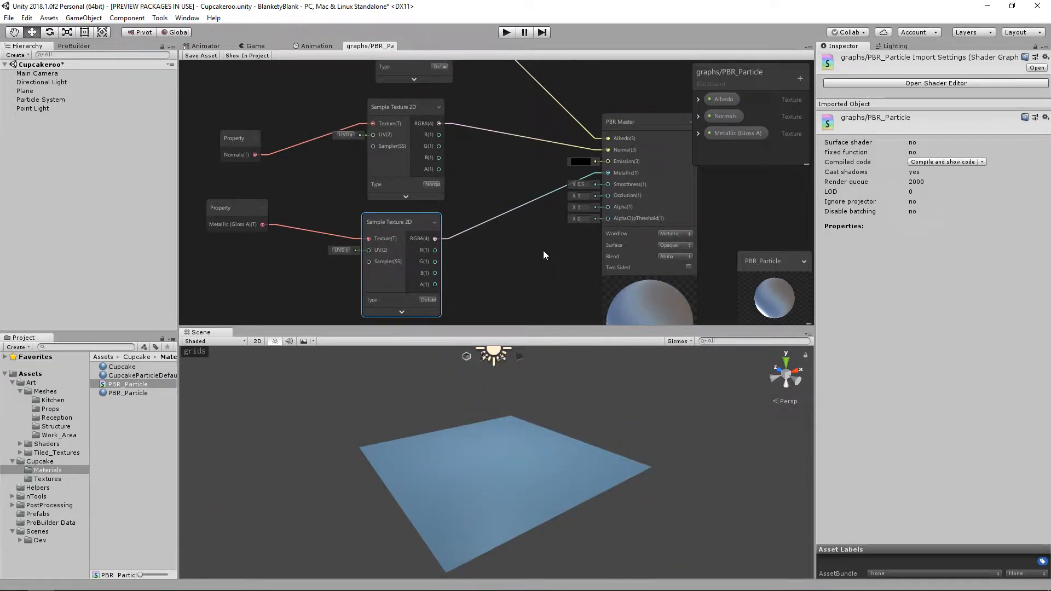
click(506, 32)
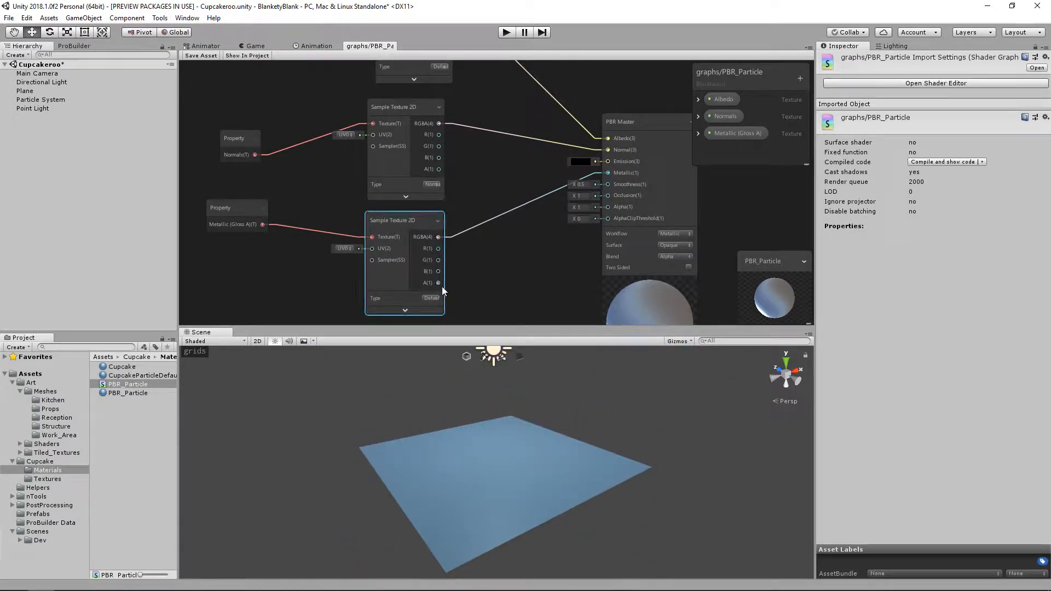
click(505, 32)
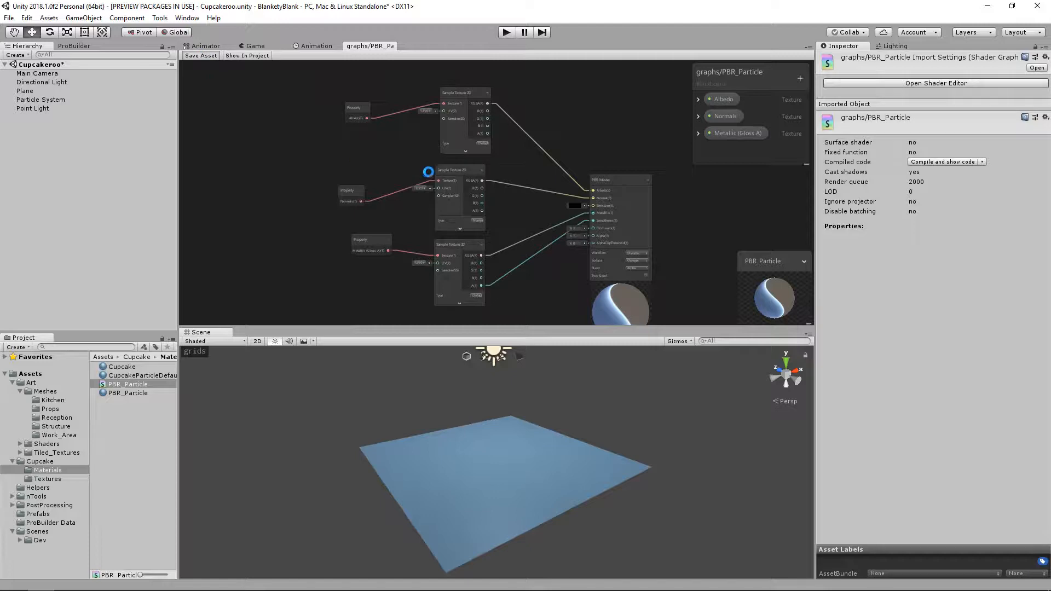
Save the graph and assign the Cupcake colour, normal and metalness textures to PBR_Particle.
click(127, 393)
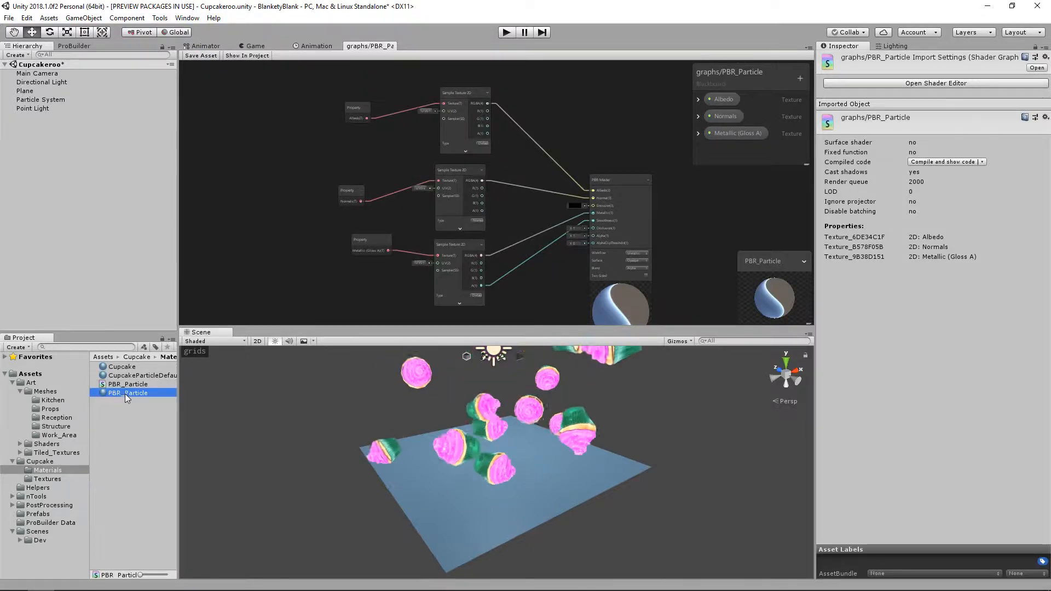
click(46, 478)
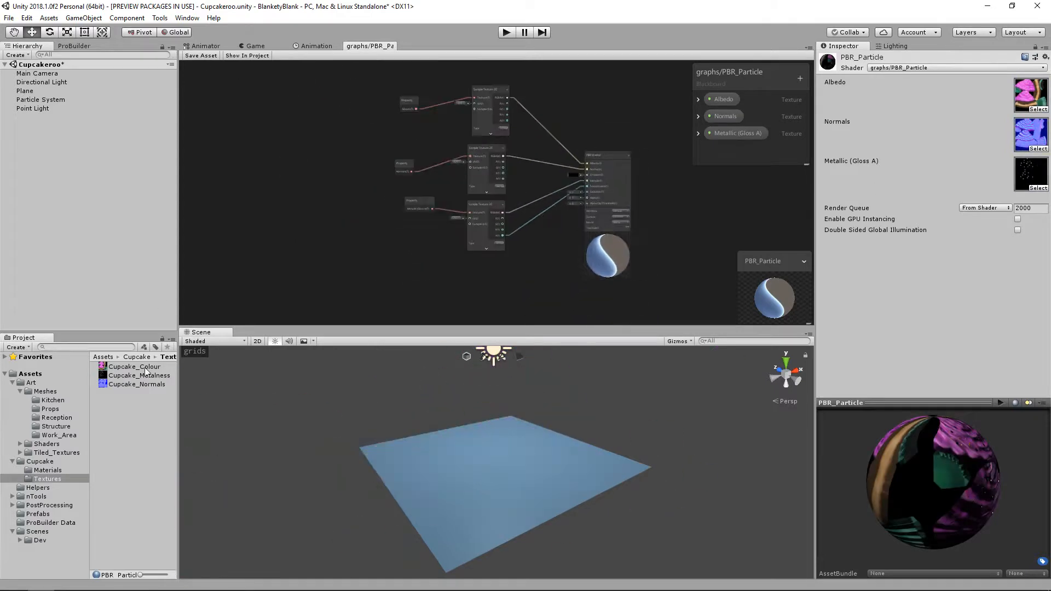
click(40, 100)
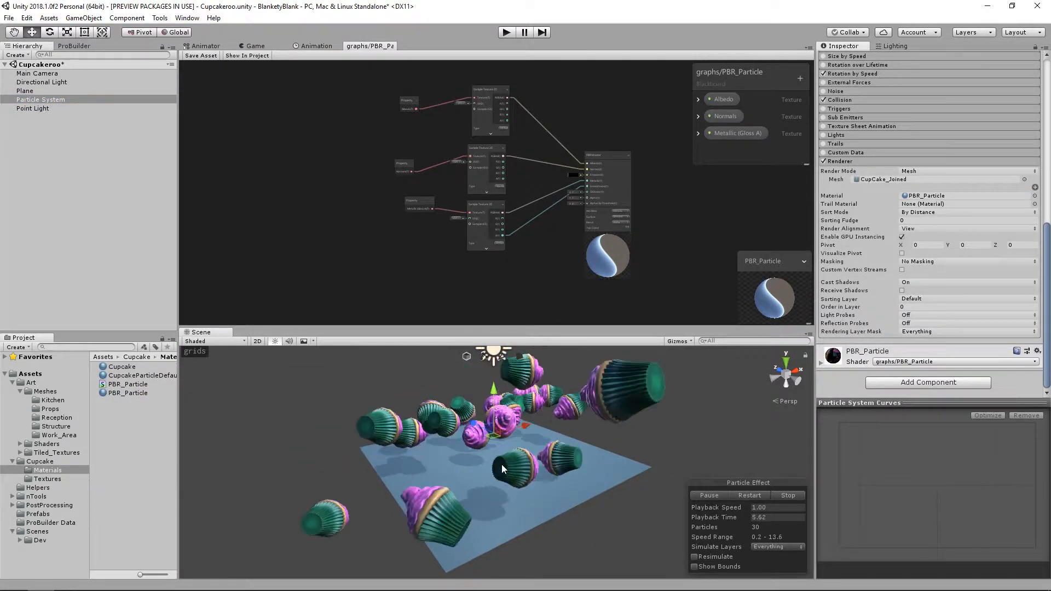
click(787, 495)
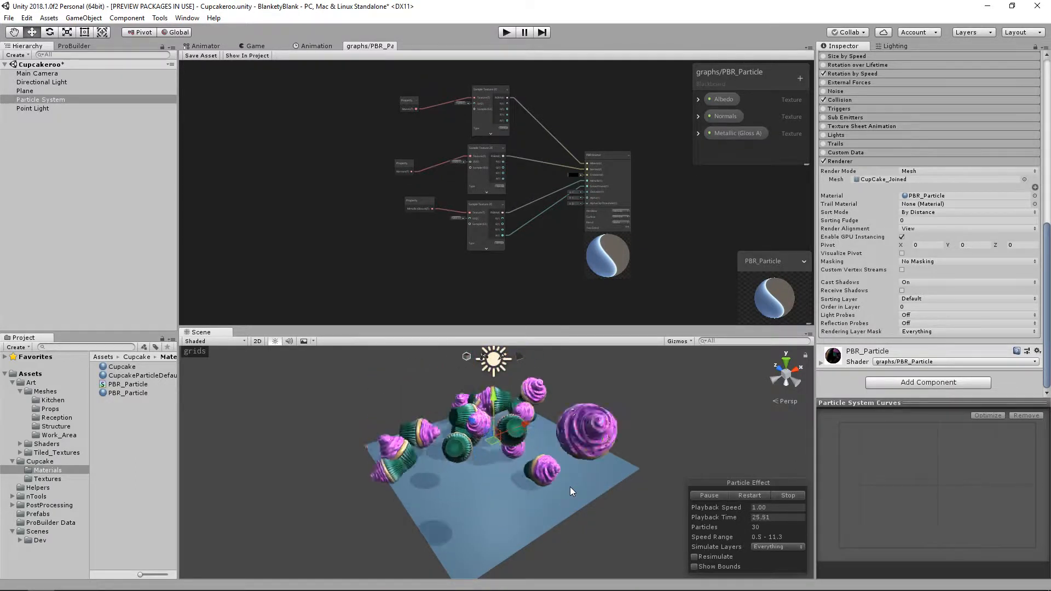
click(787, 495)
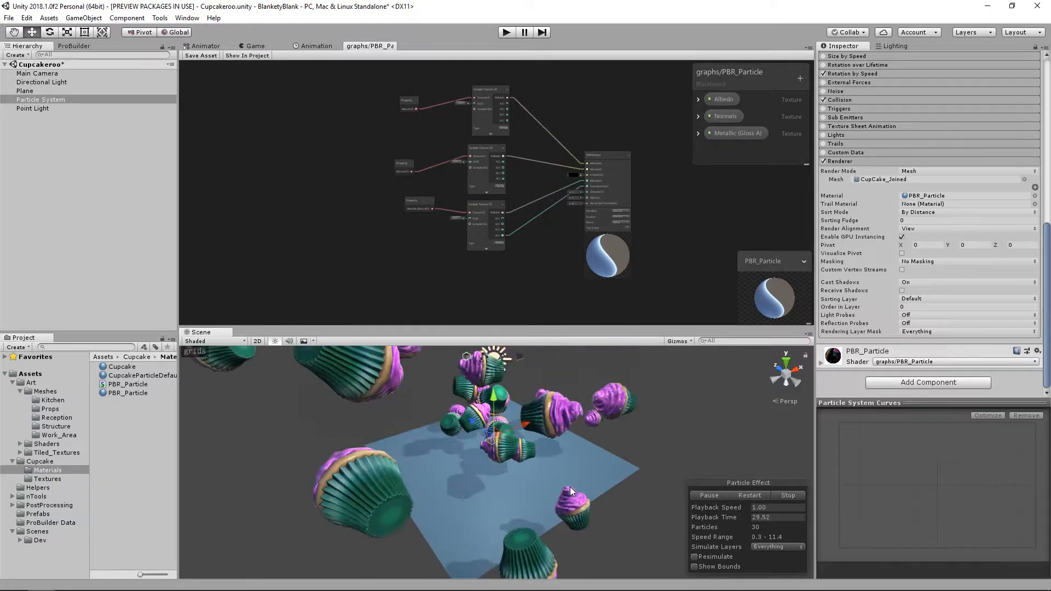
click(787, 495)
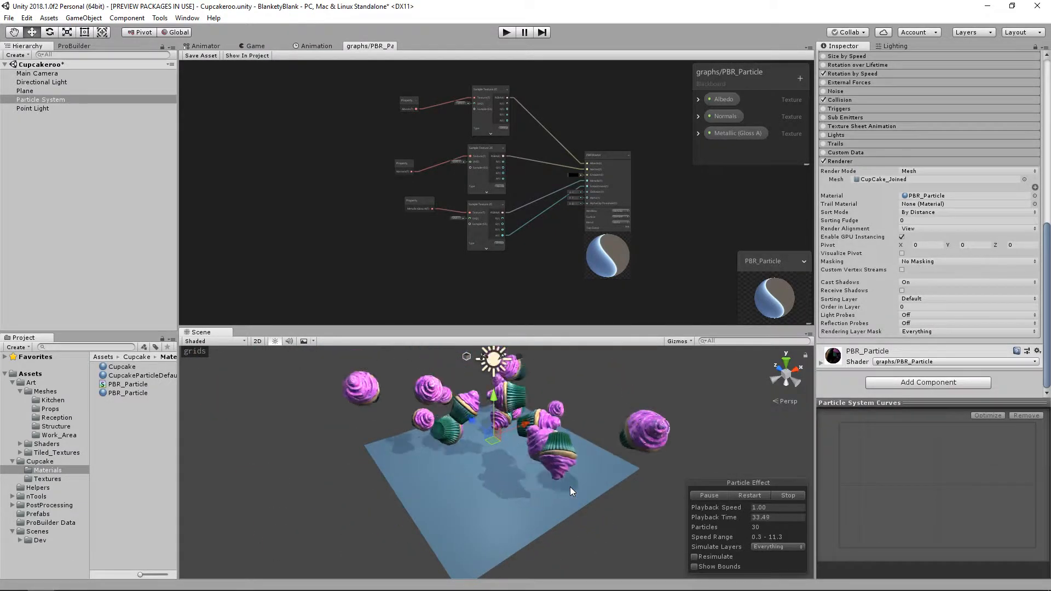
click(788, 495)
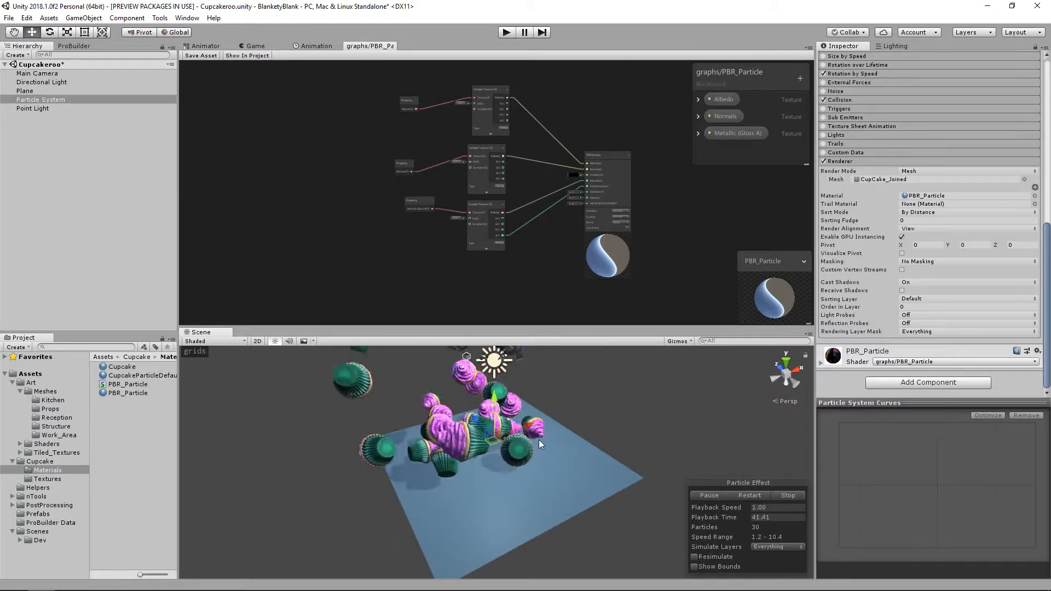
click(788, 495)
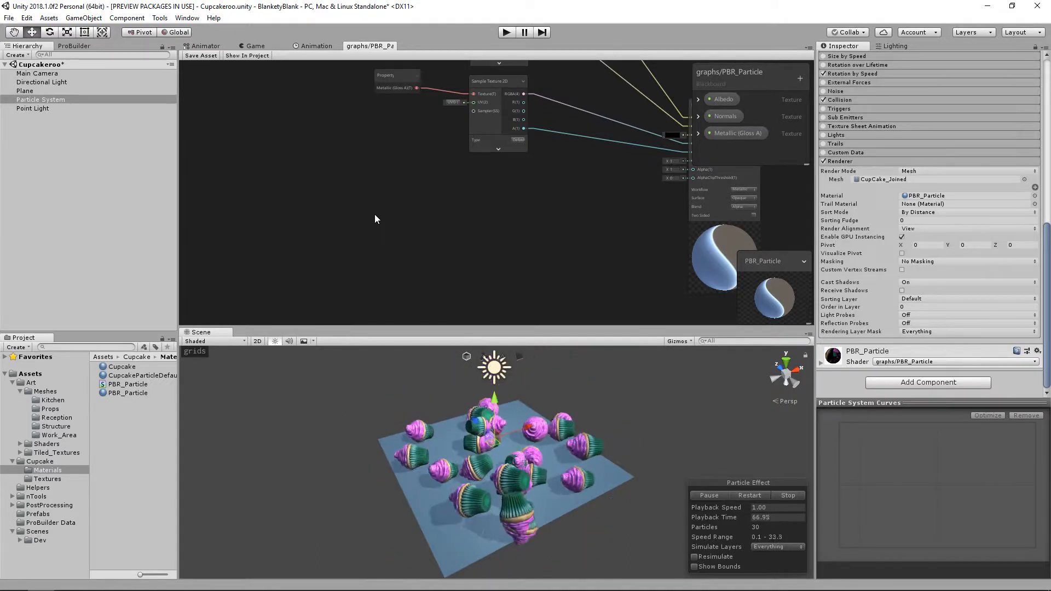
Create a Vertex Color node on the shader graph canvas via the 'vert' search.
right_click(375, 218)
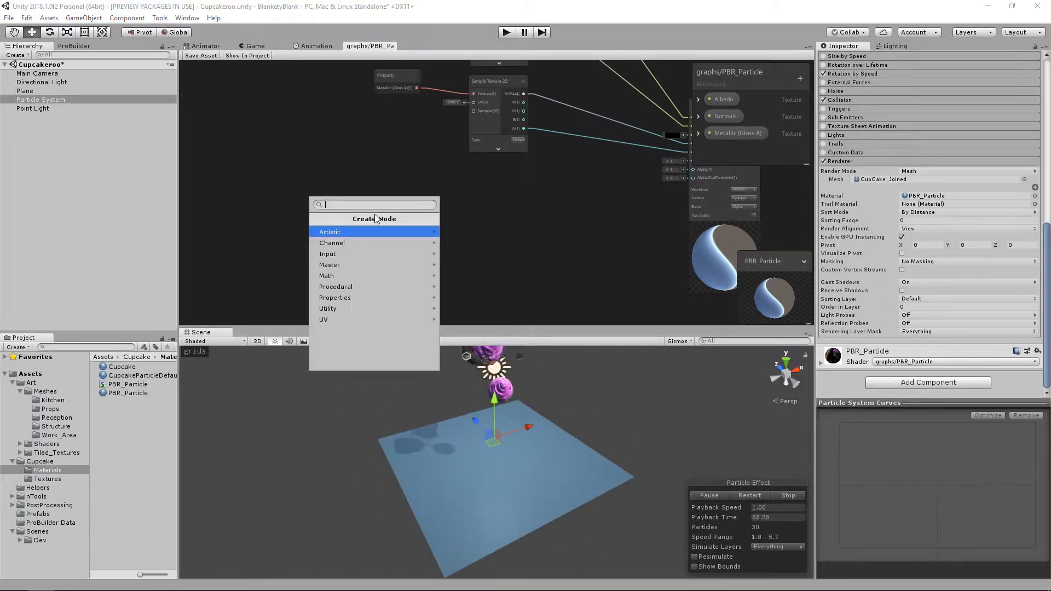
text(vert)
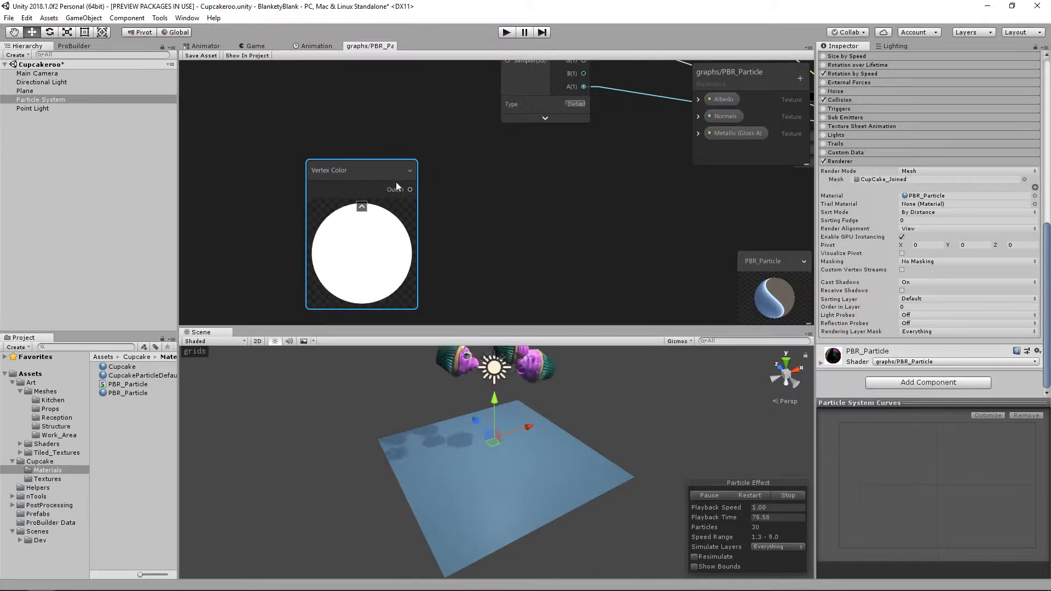
right_click(486, 202)
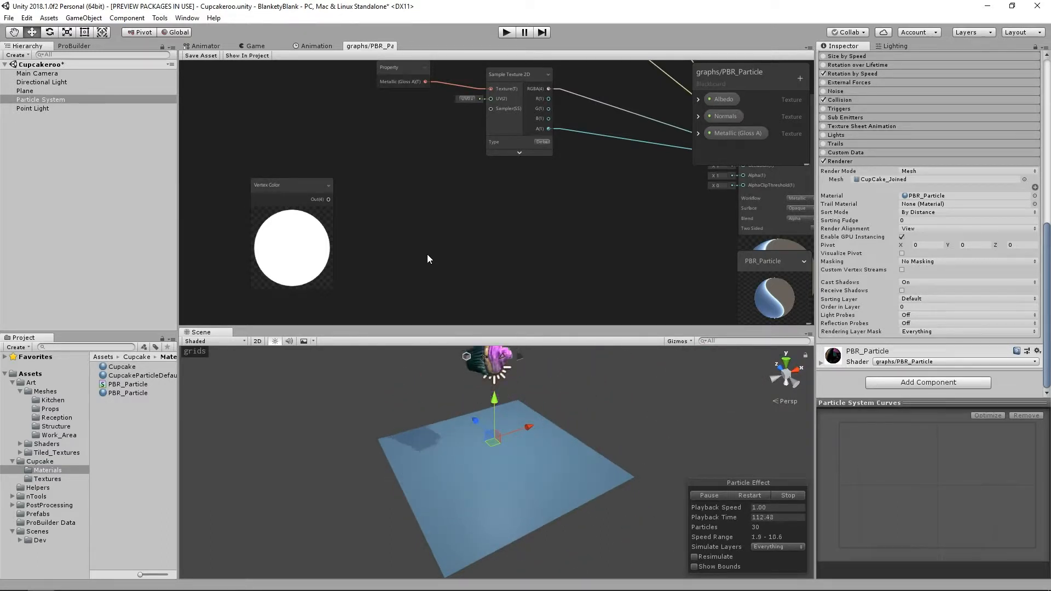
Add a Split node for the vertex colour alpha and set the PBR Master surface to Transparent.
text(split)
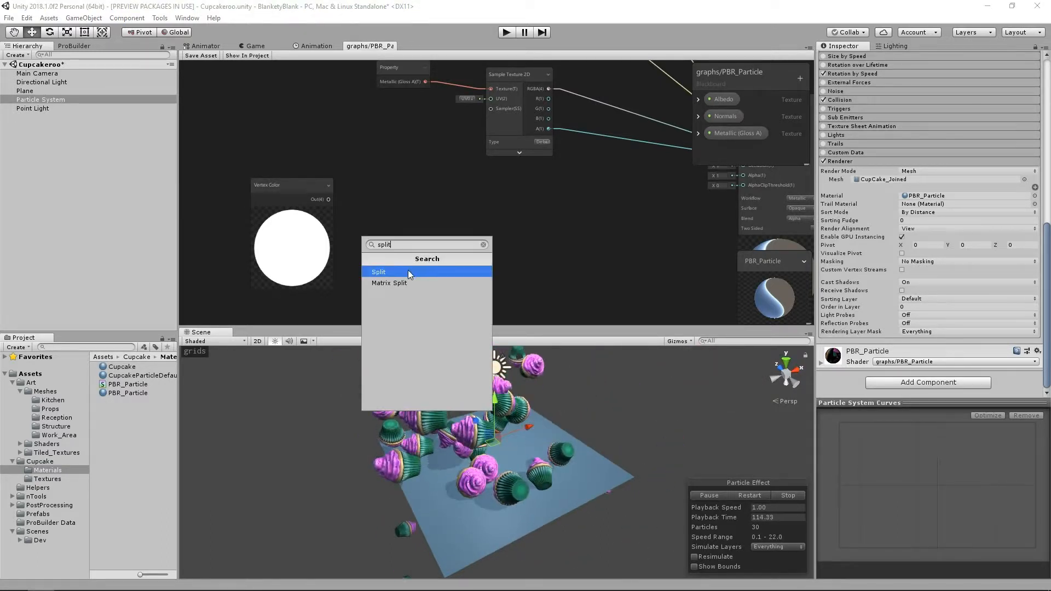
click(377, 272)
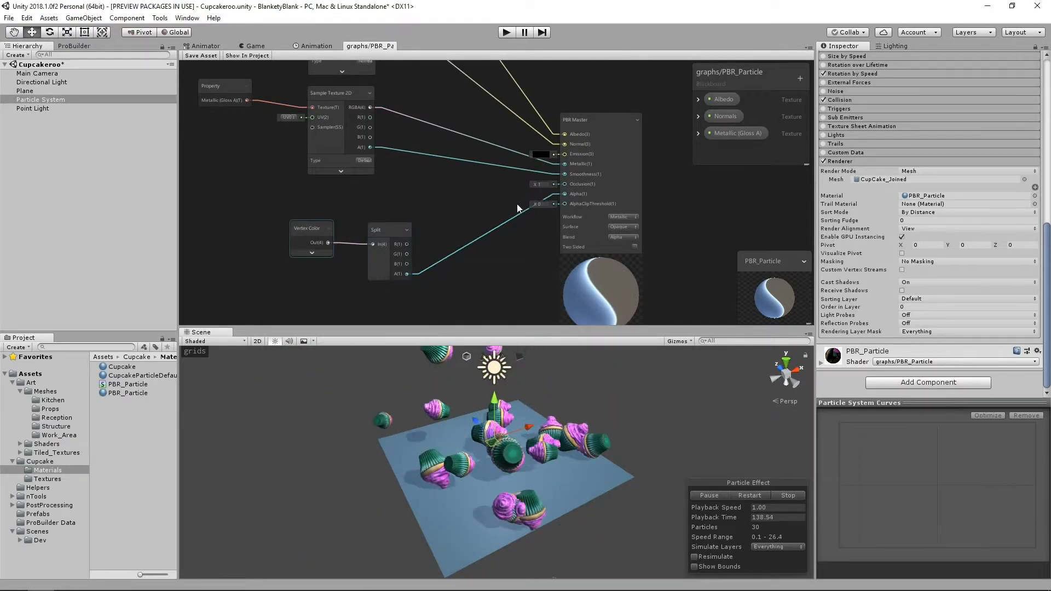
click(619, 226)
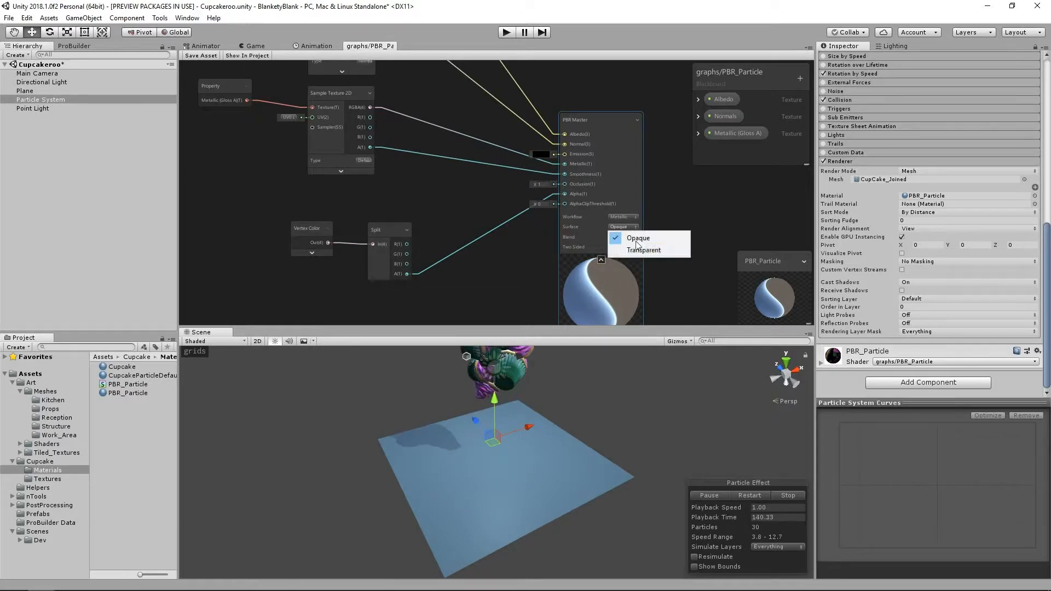
click(643, 250)
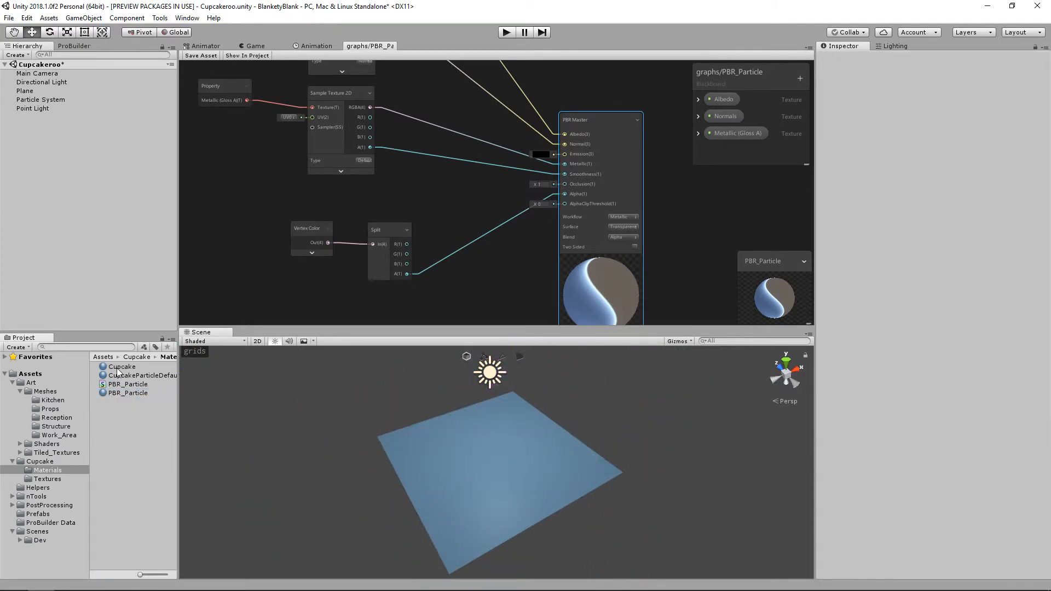
Select the Cupcake material and browse its Shader dropdown under the Particles category.
click(121, 366)
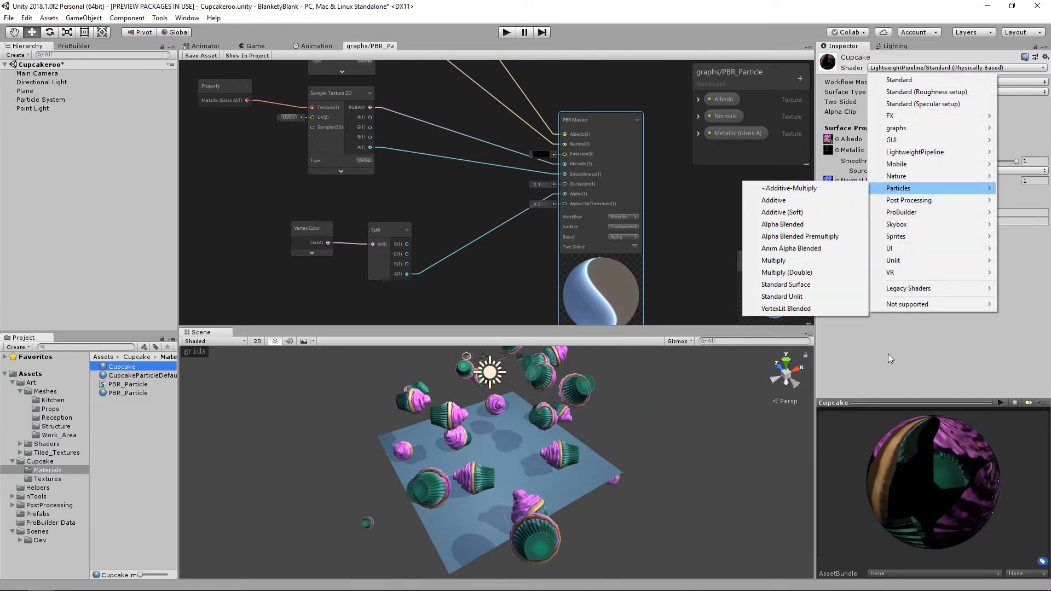
click(899, 79)
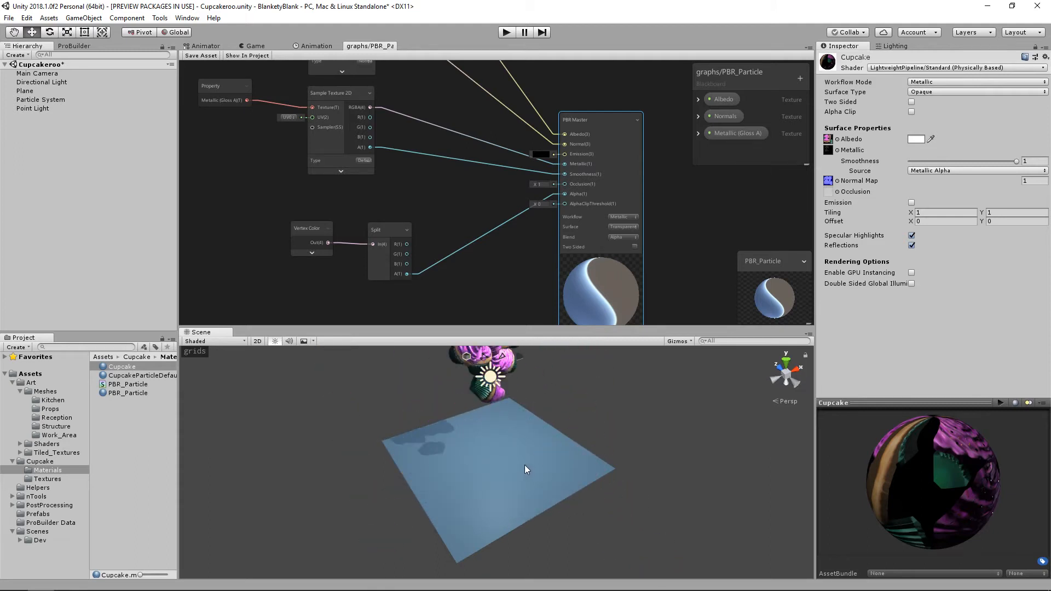
click(506, 32)
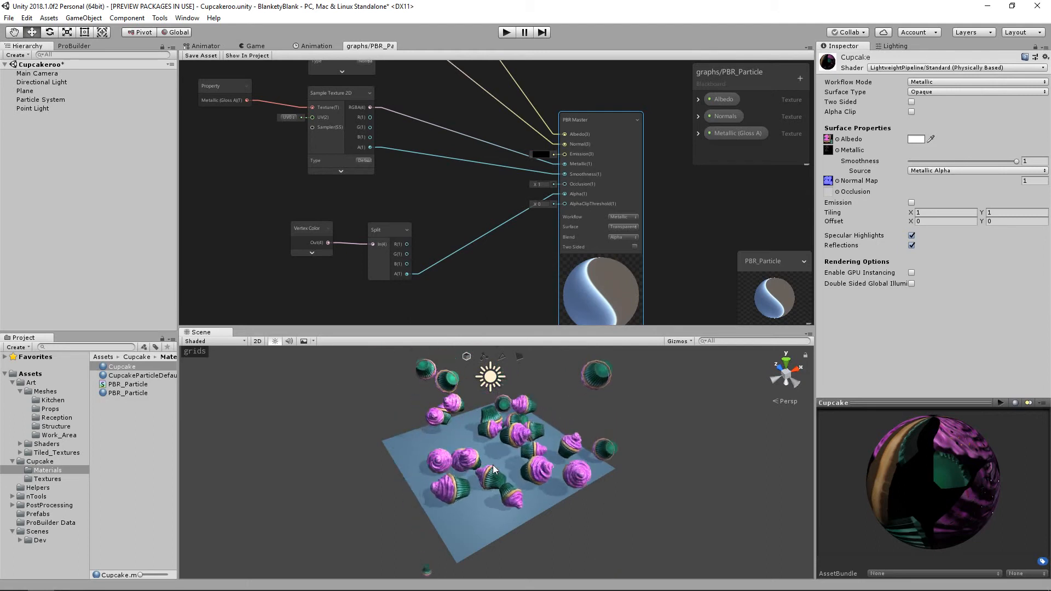